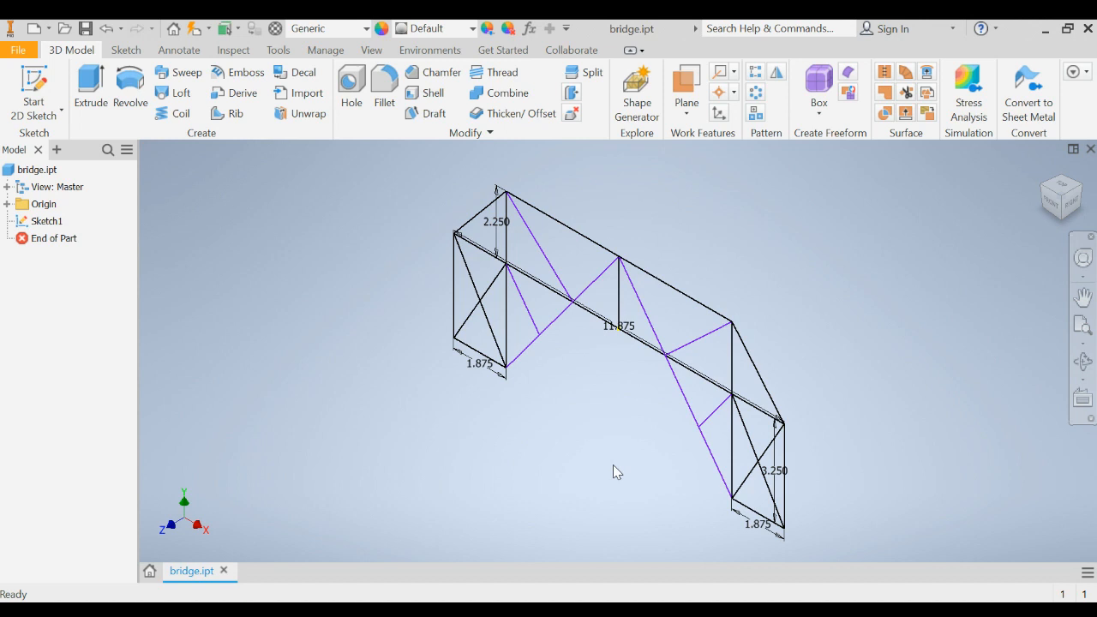
mouse_move(621, 454)
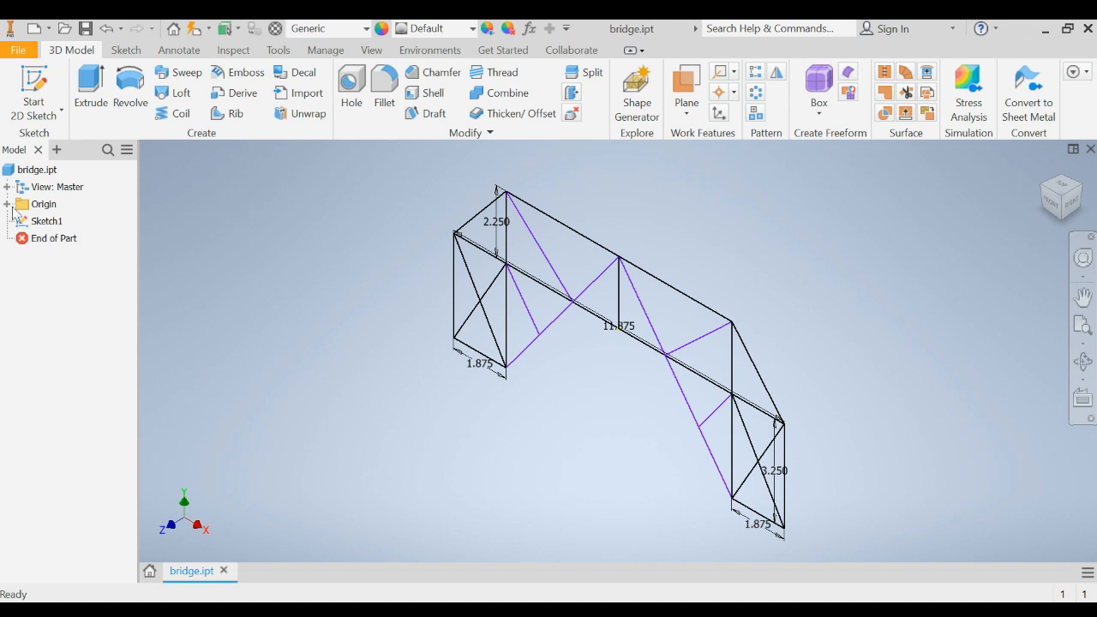
- Create a new Assembly document from the New dropdown on the Quick Access toolbar
left_click(49, 28)
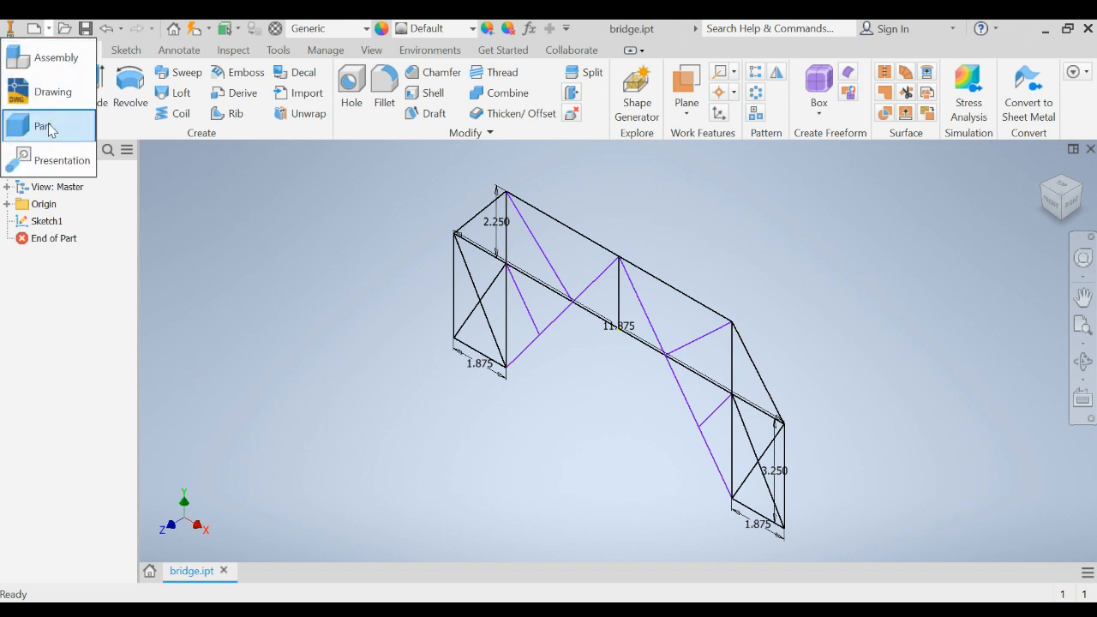
mouse_move(47, 58)
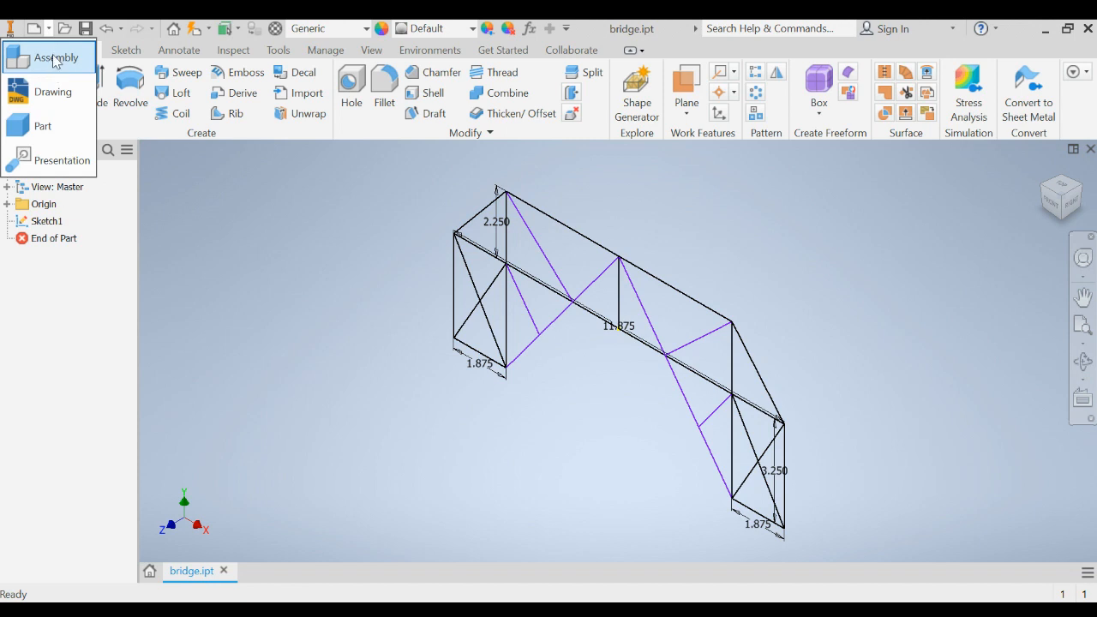
mouse_move(39, 30)
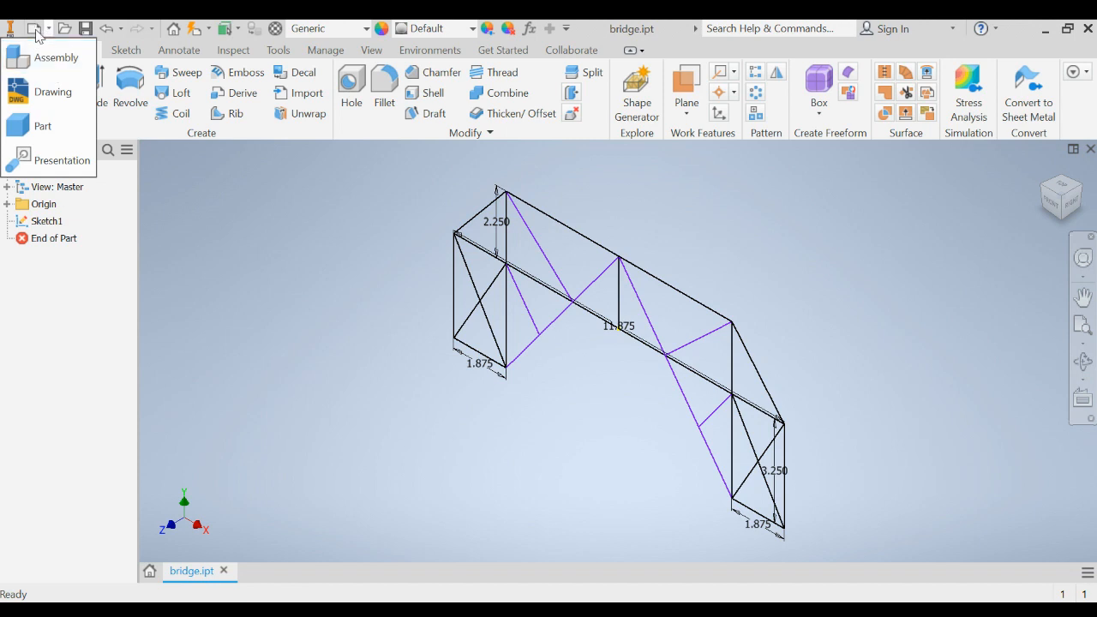
mouse_move(56, 58)
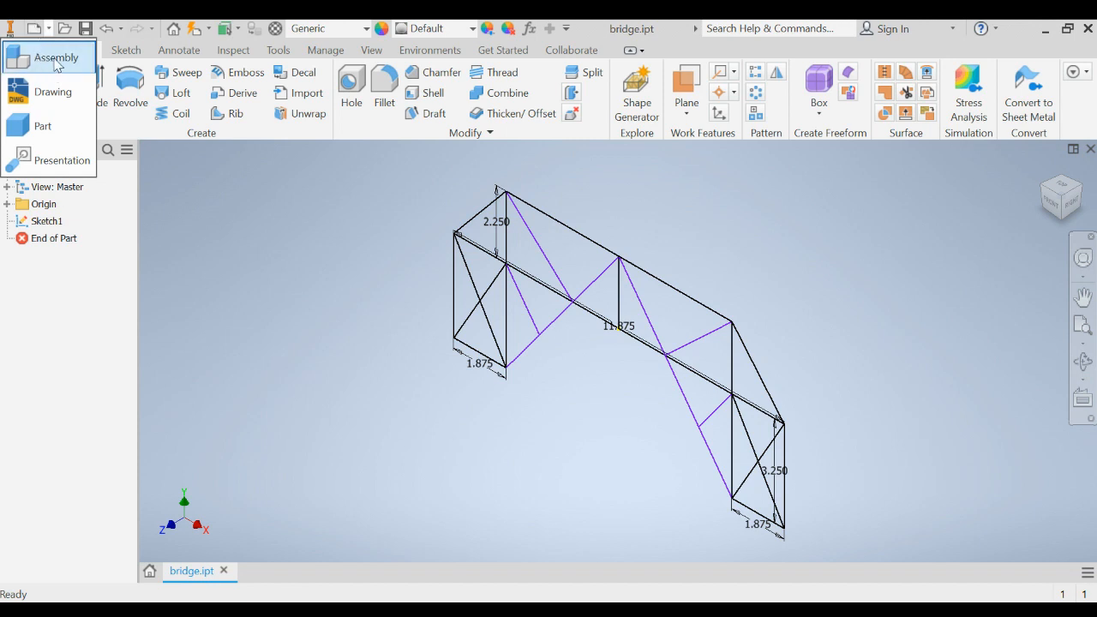
left_click(71, 49)
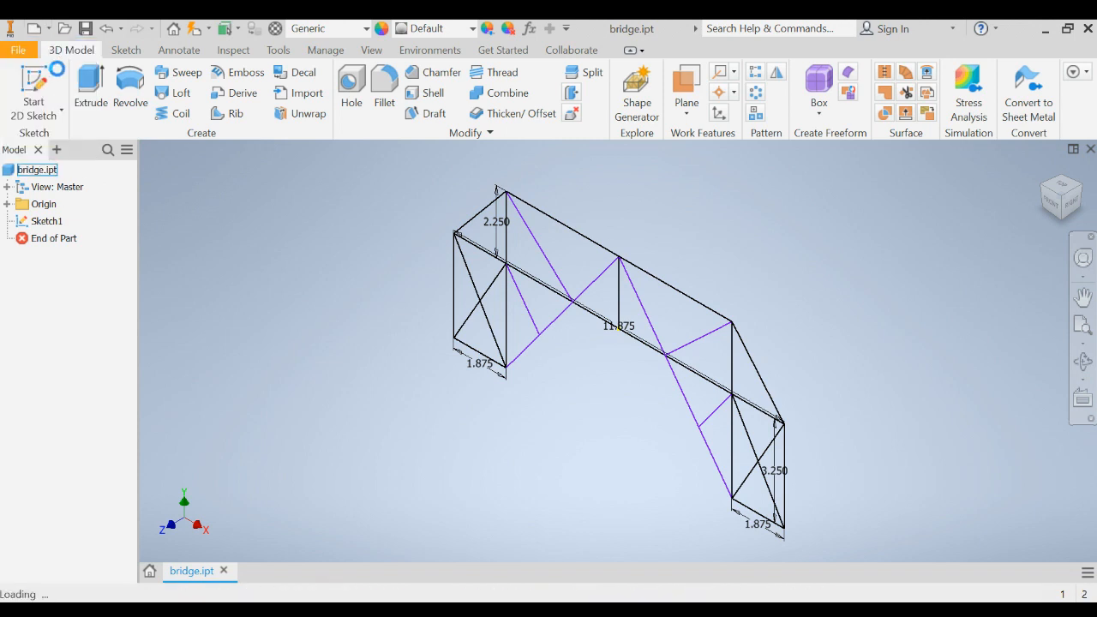
- Place bridge.ipt as the first component of the new assembly
left_click(254, 571)
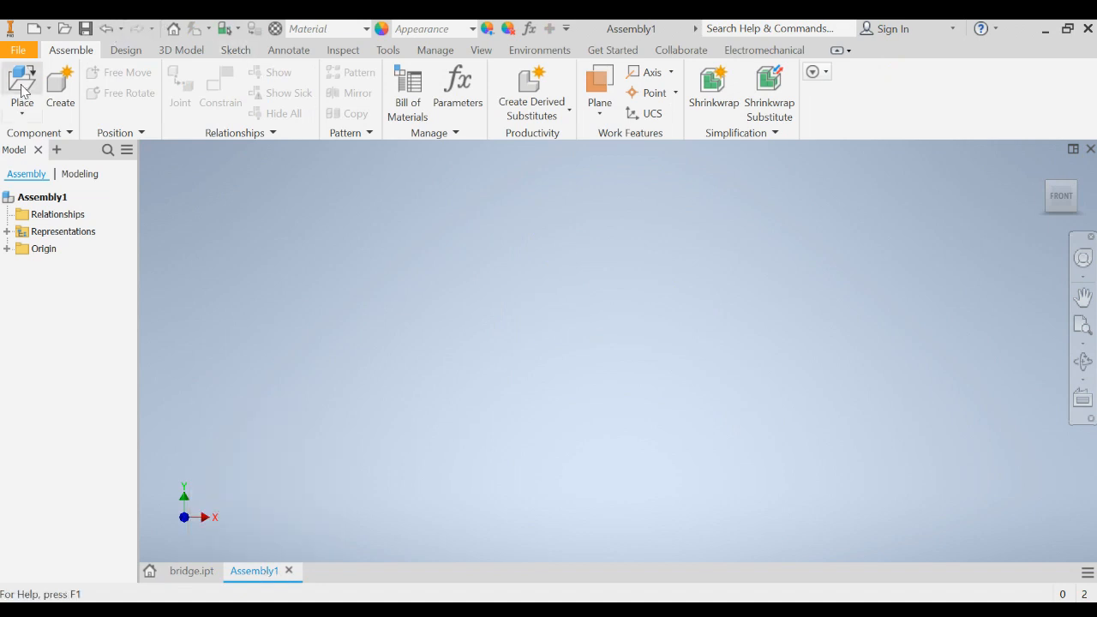
left_click(22, 86)
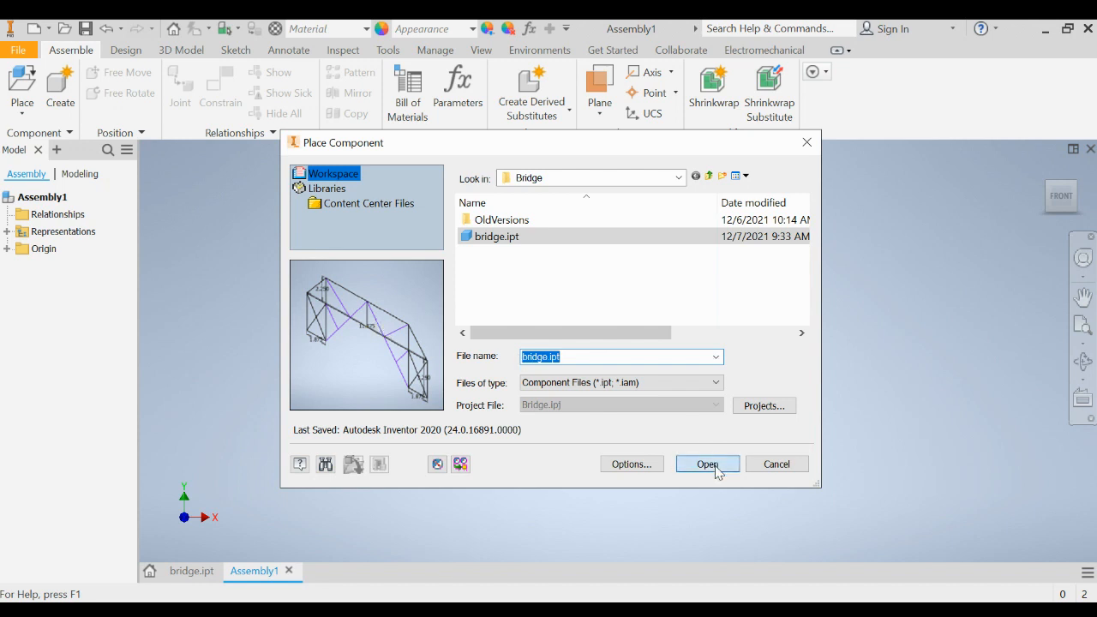
left_click(707, 464)
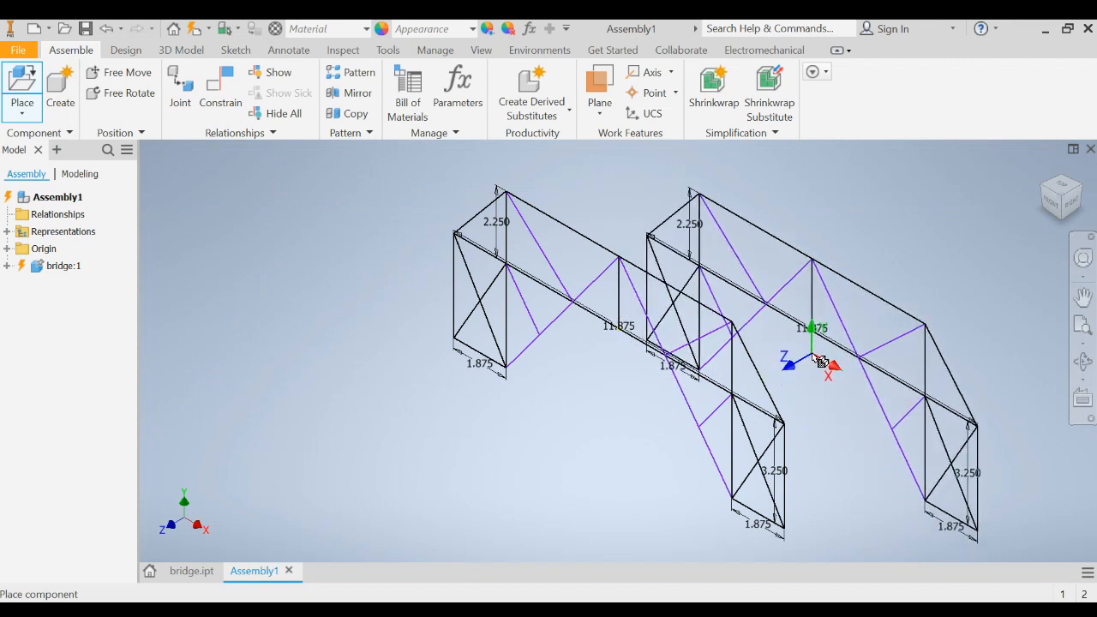
- Drop one bridge instance and end placement without extra copies
left_click_drag(819, 360, 857, 351)
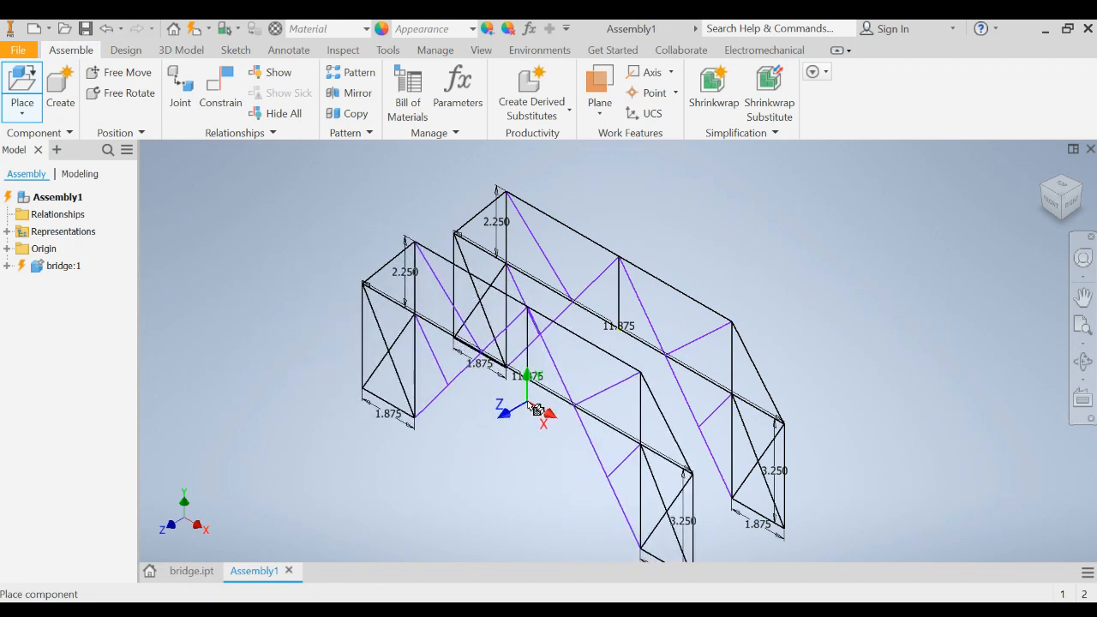
left_click_drag(532, 407, 832, 330)
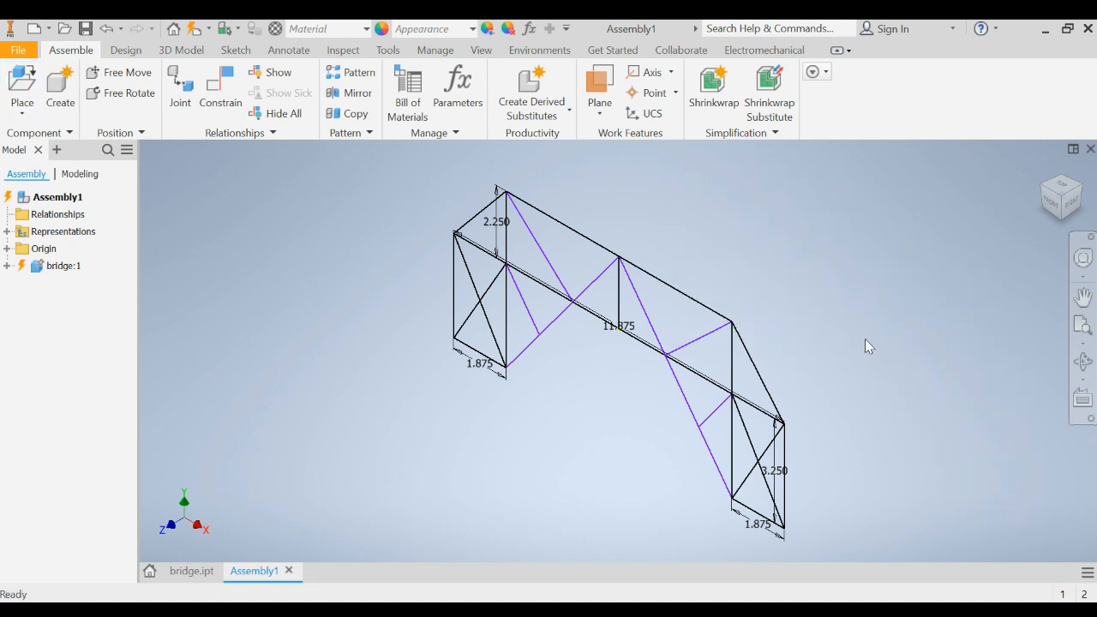
mouse_move(356, 175)
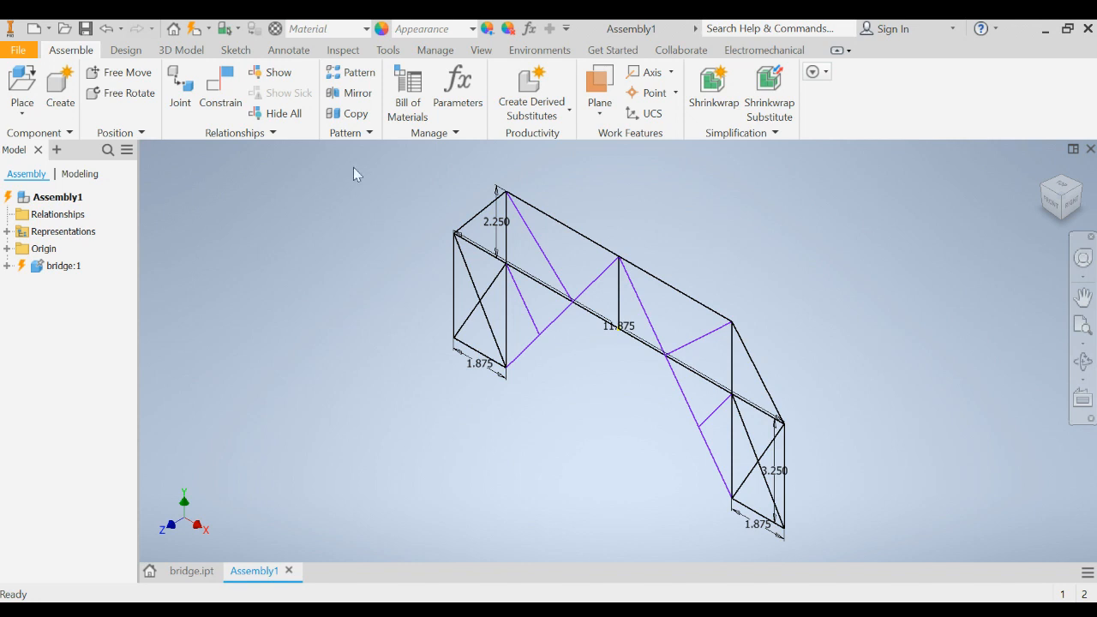
mouse_move(817, 329)
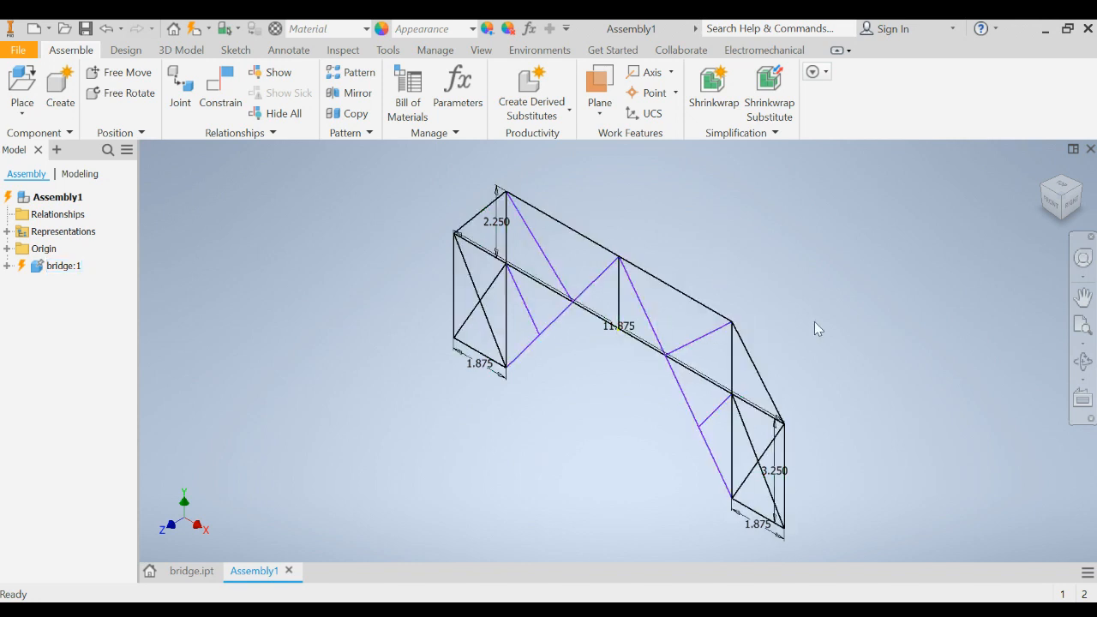
mouse_move(763, 312)
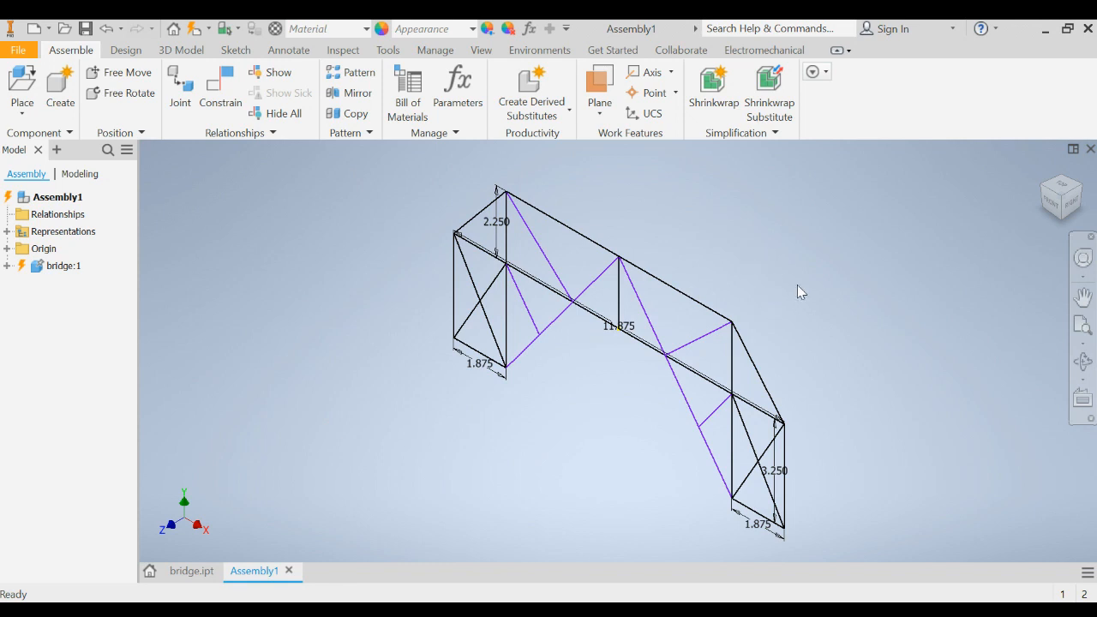
mouse_move(126, 50)
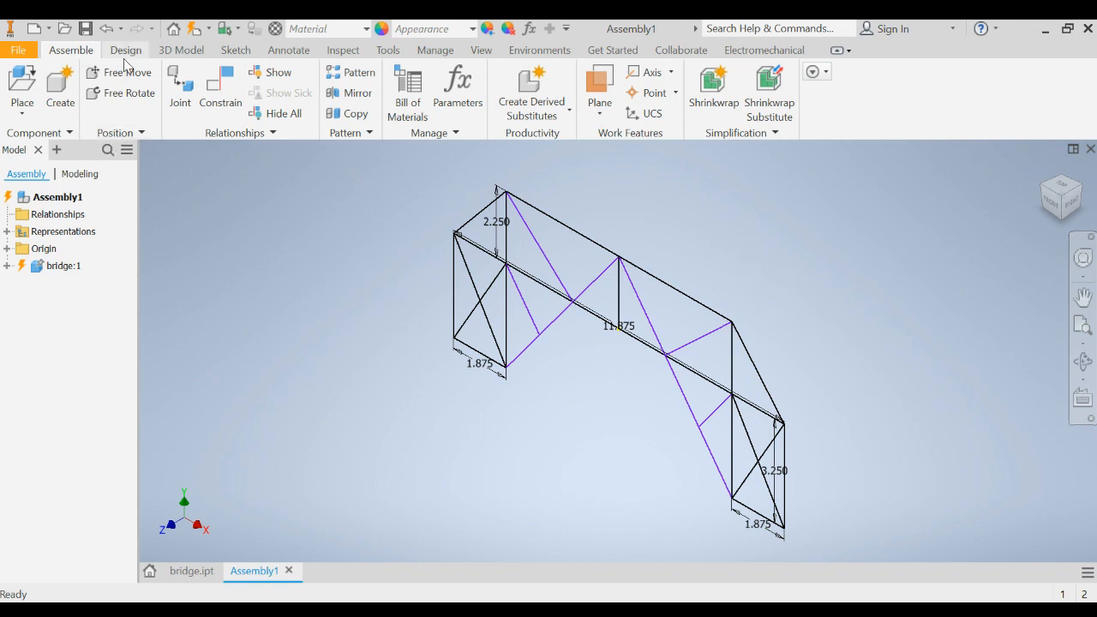
mouse_move(127, 56)
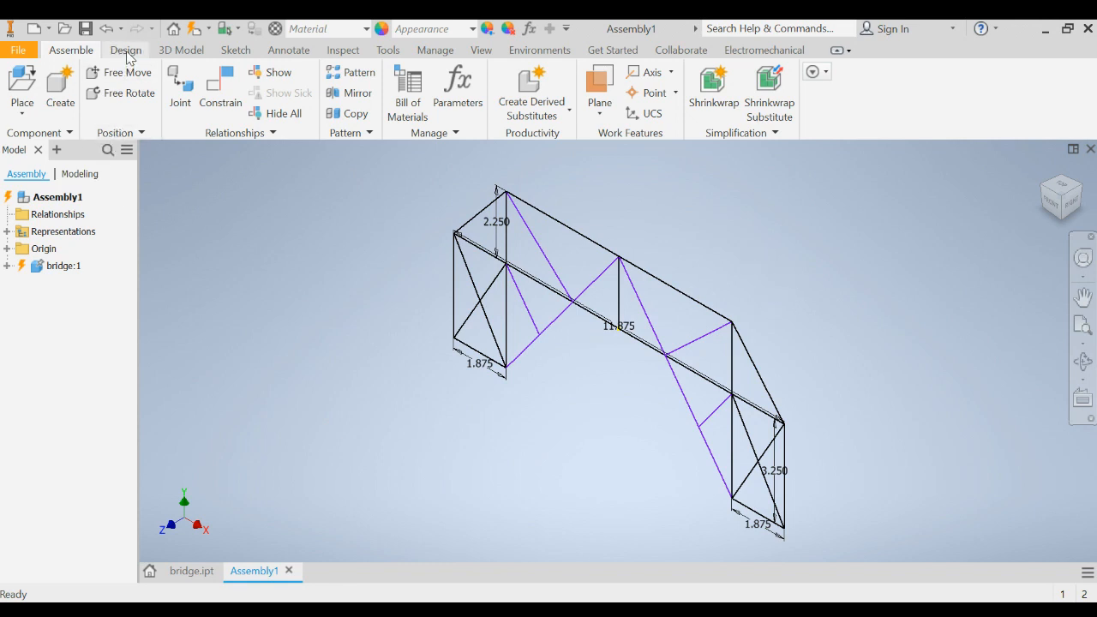
- Save the assembly as Assembly1.iam in the Bridge folder when Insert Frame requires it
left_click(126, 49)
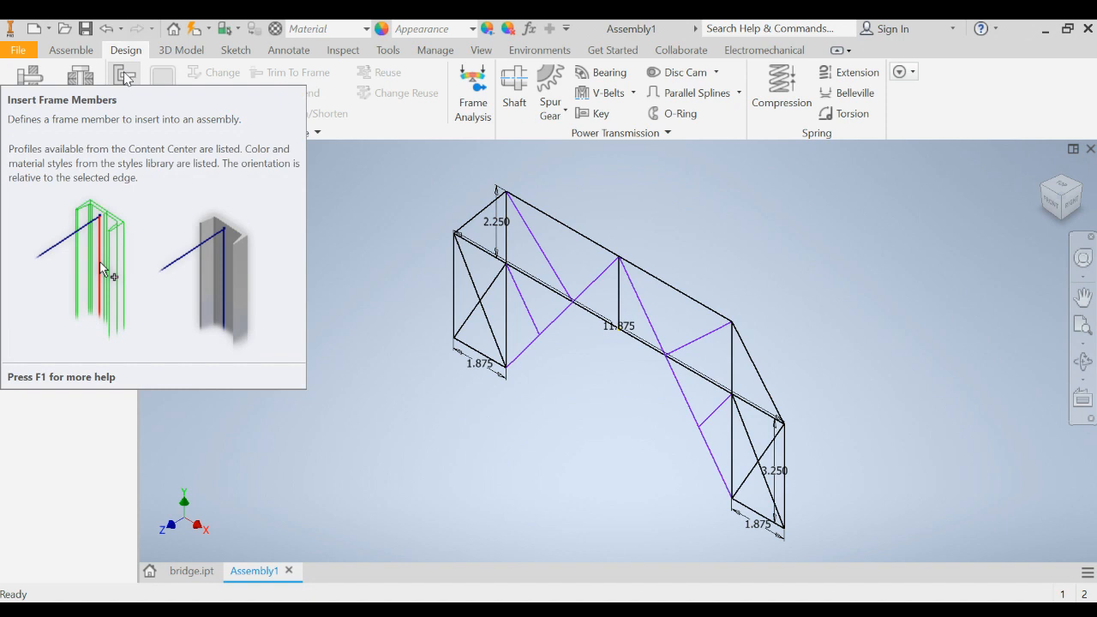
left_click(125, 85)
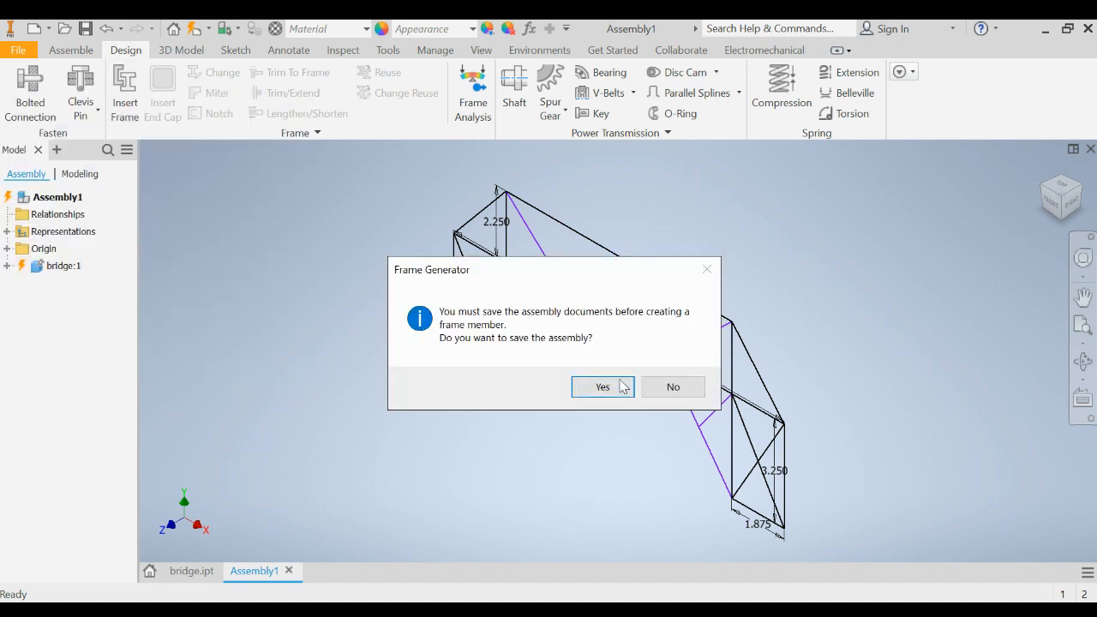
left_click(602, 386)
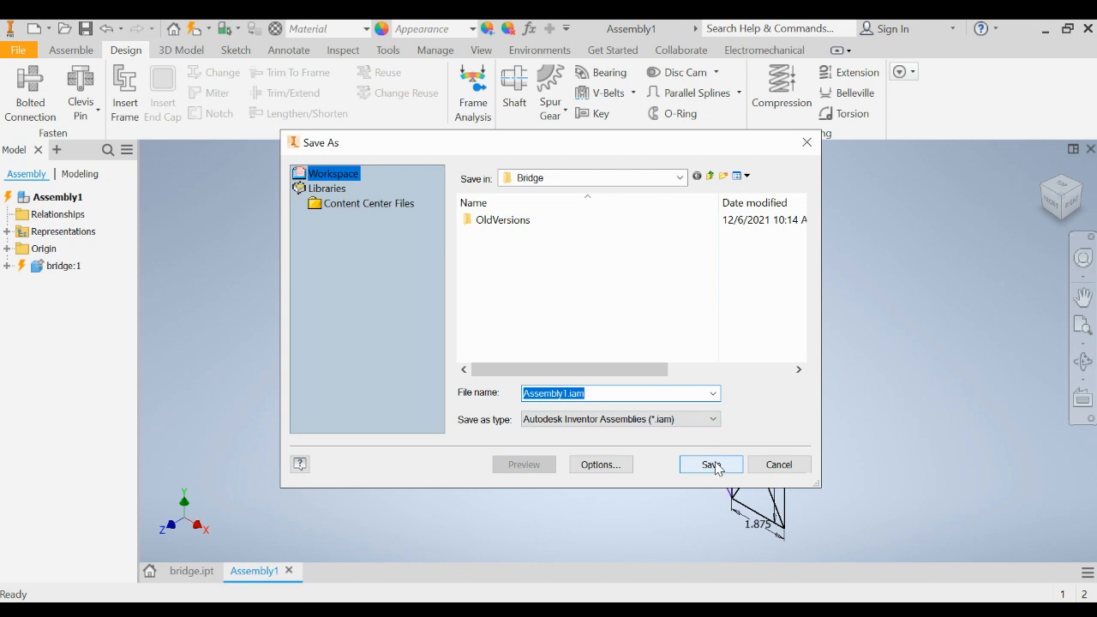
left_click(710, 464)
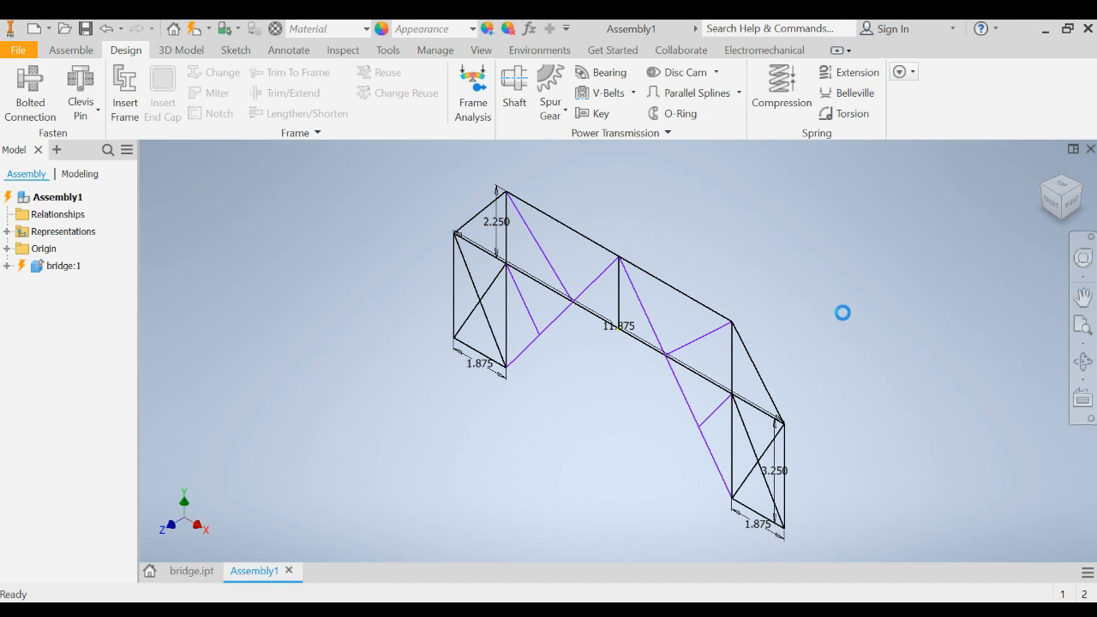
- Set the frame member to ANSI AISC square 1/8x1/8 in birch wood
left_click(125, 92)
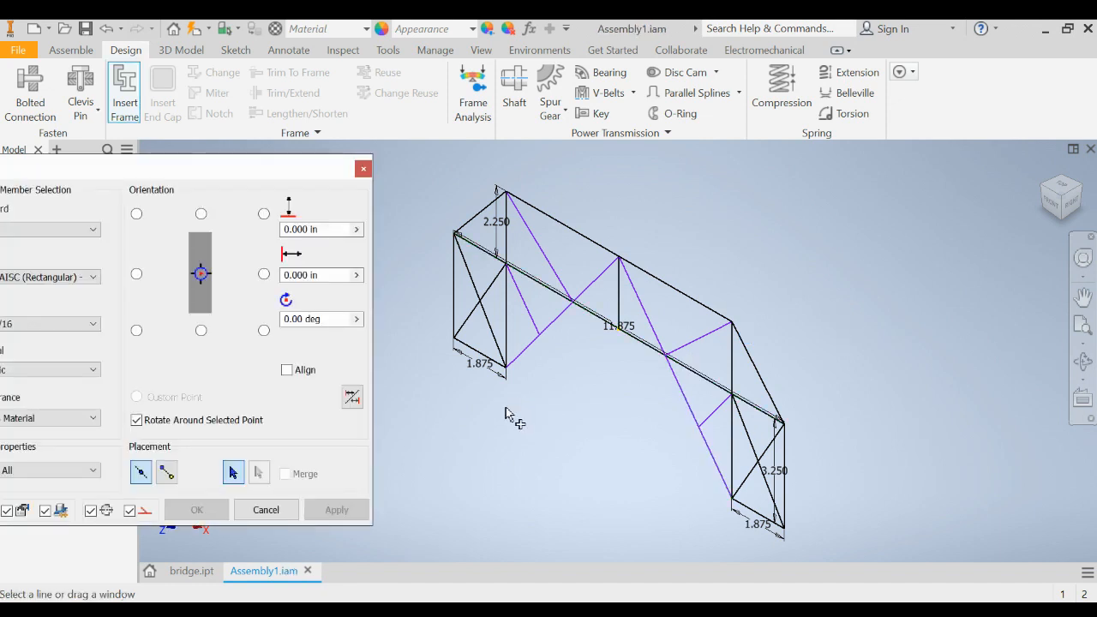
mouse_move(191, 175)
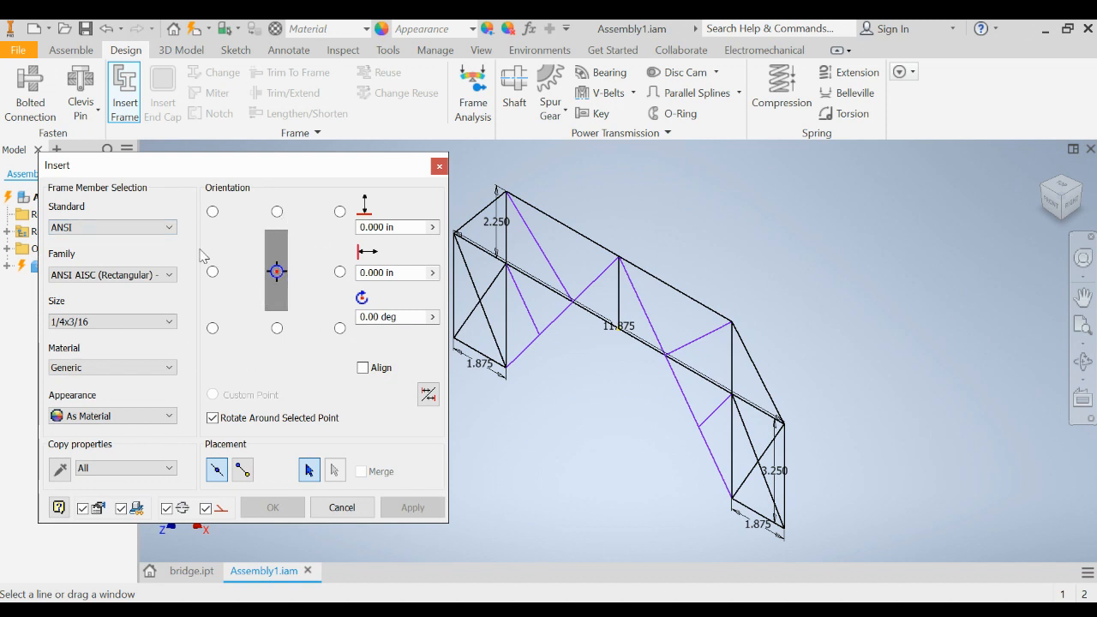
mouse_move(90, 227)
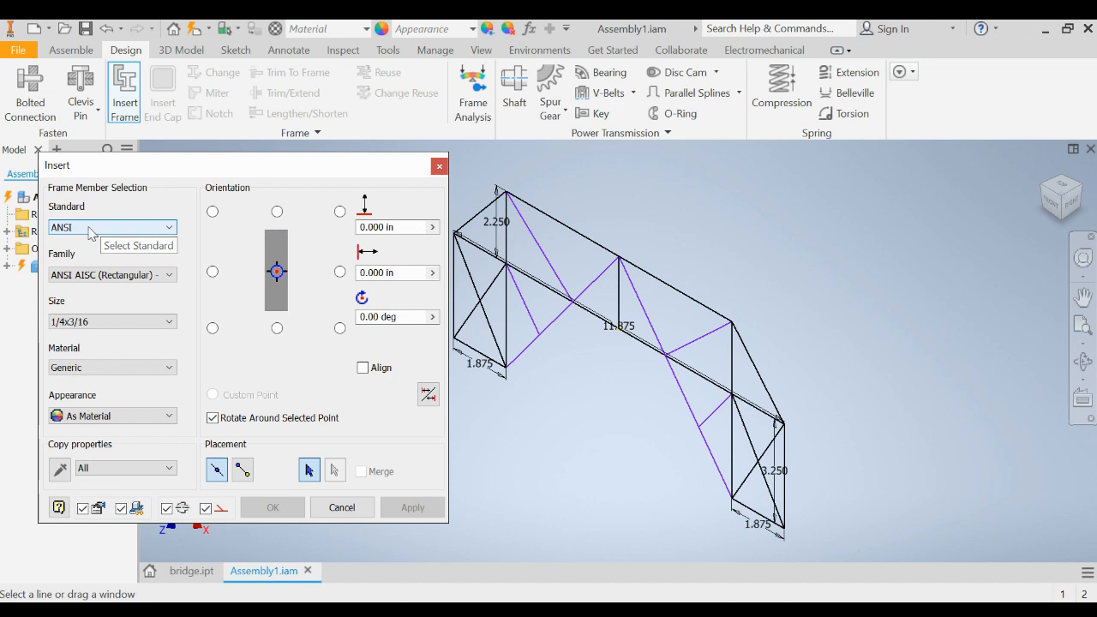
mouse_move(84, 292)
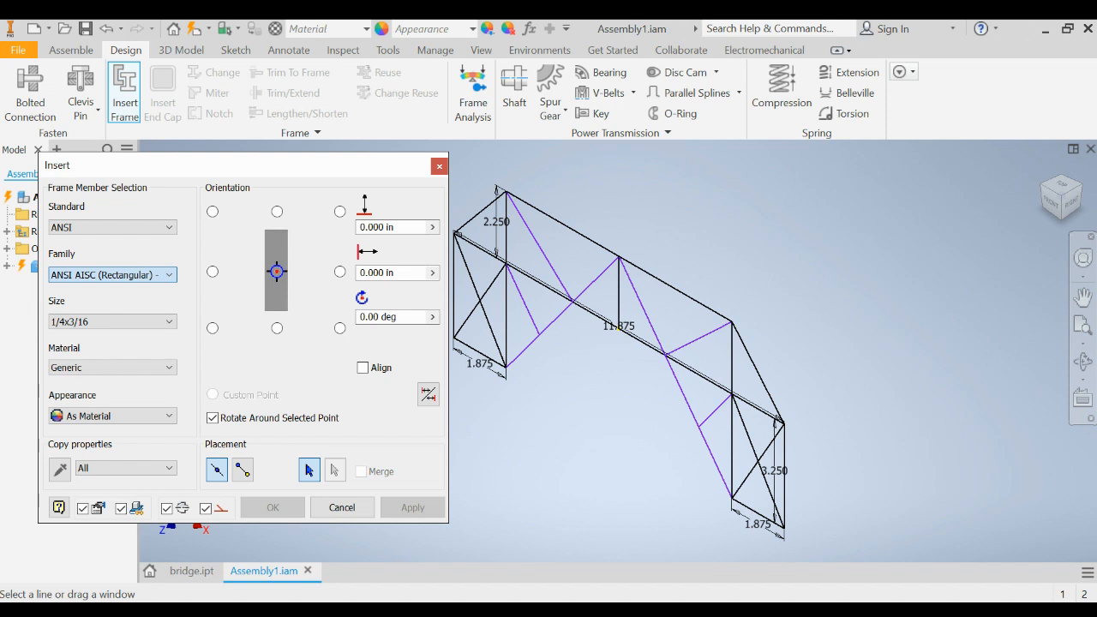
left_click(111, 274)
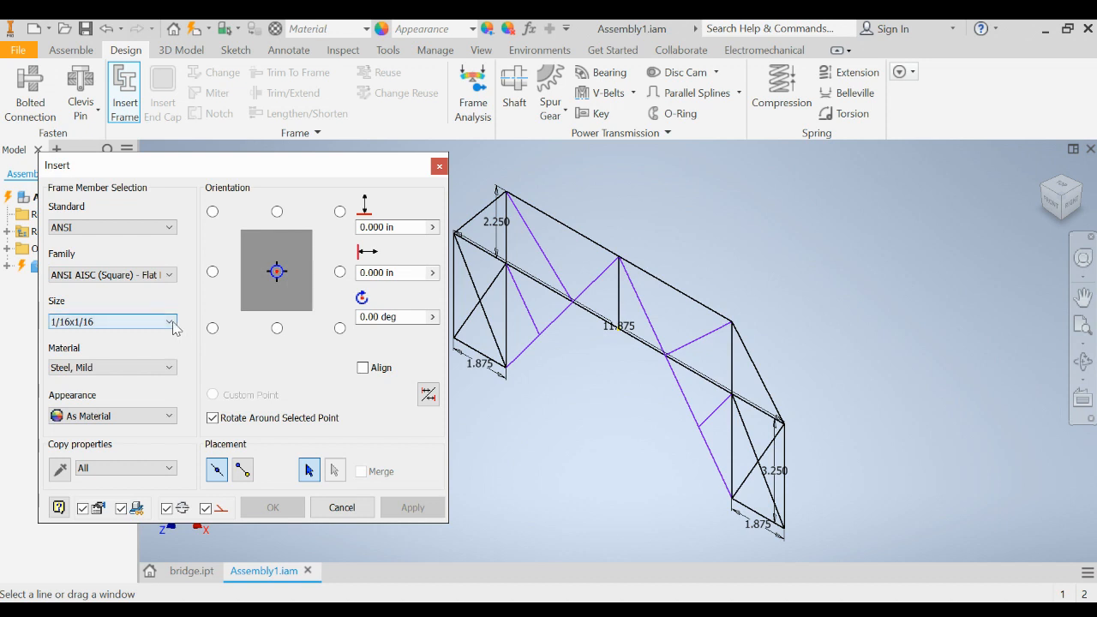
mouse_move(172, 324)
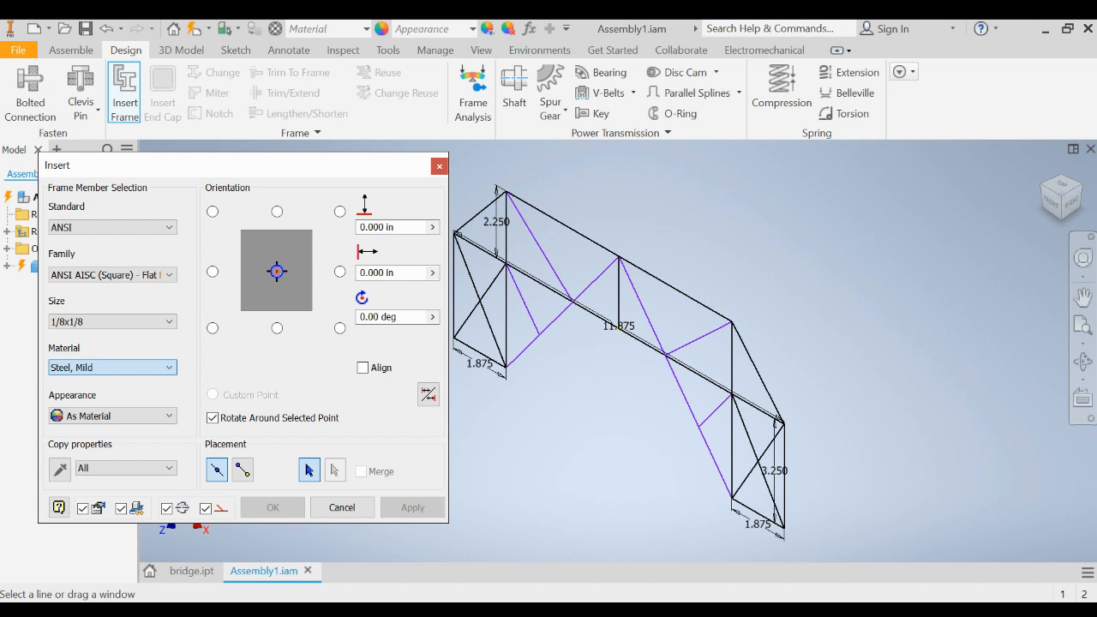
left_click(113, 367)
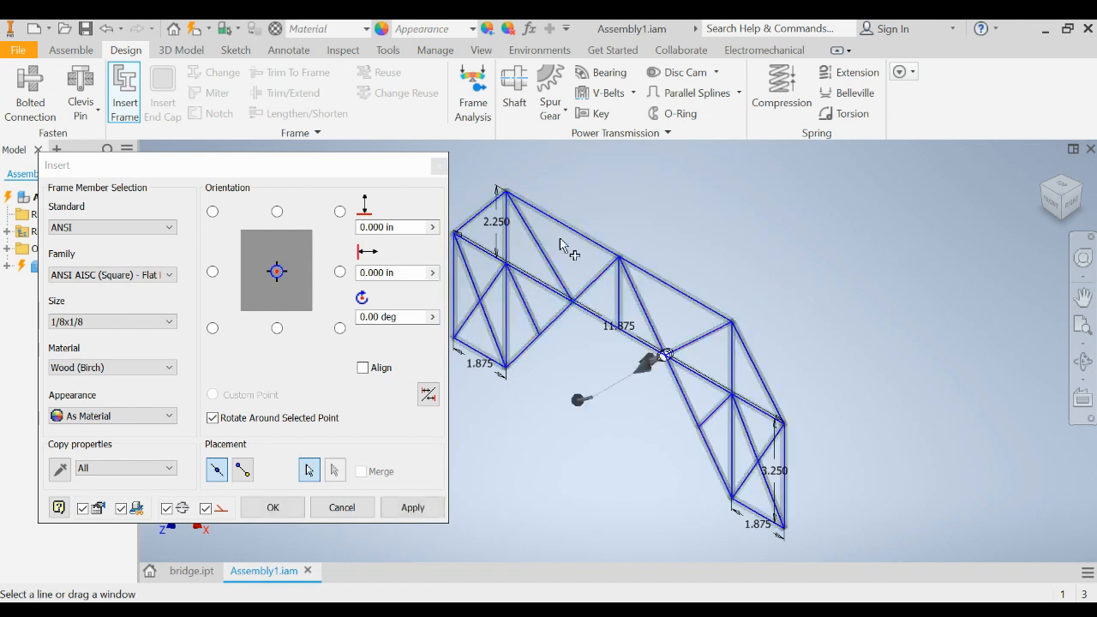
mouse_move(536, 224)
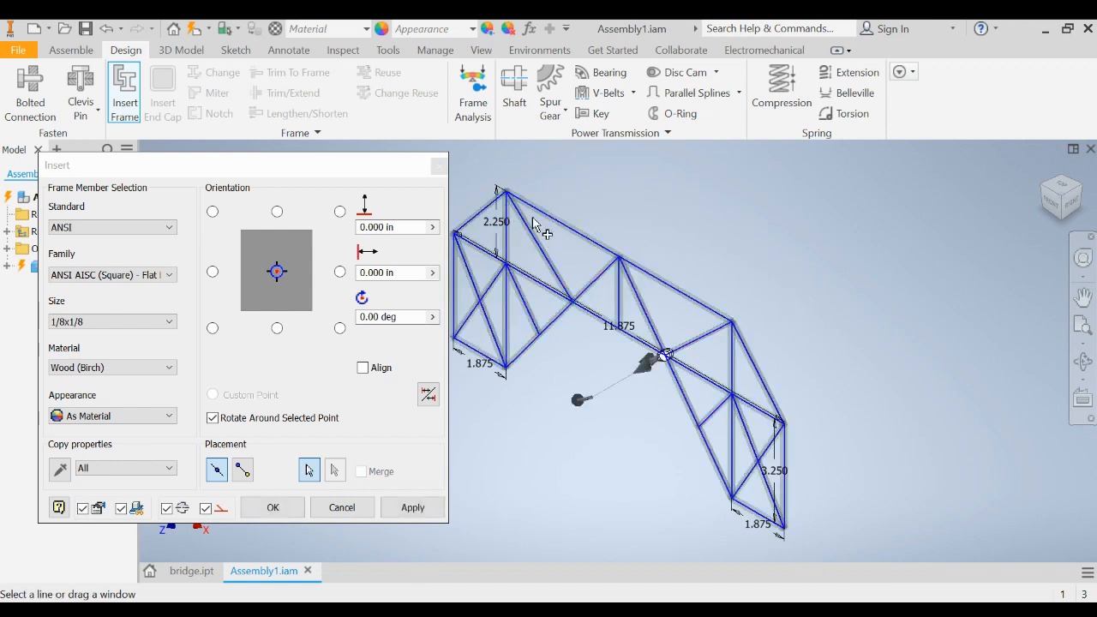
mouse_move(746, 390)
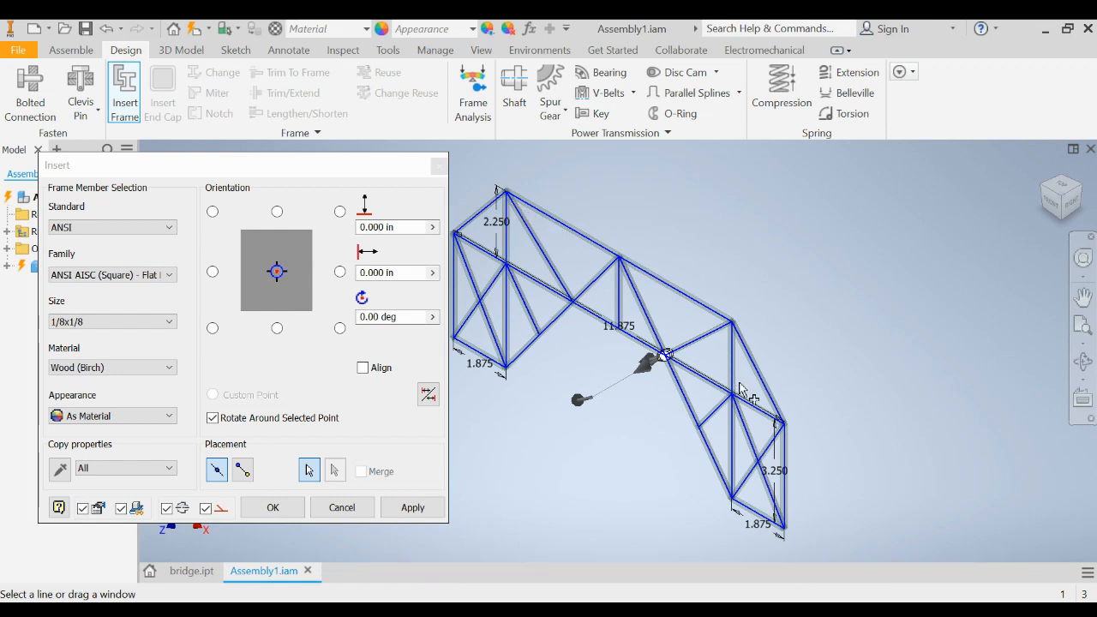
mouse_move(780, 450)
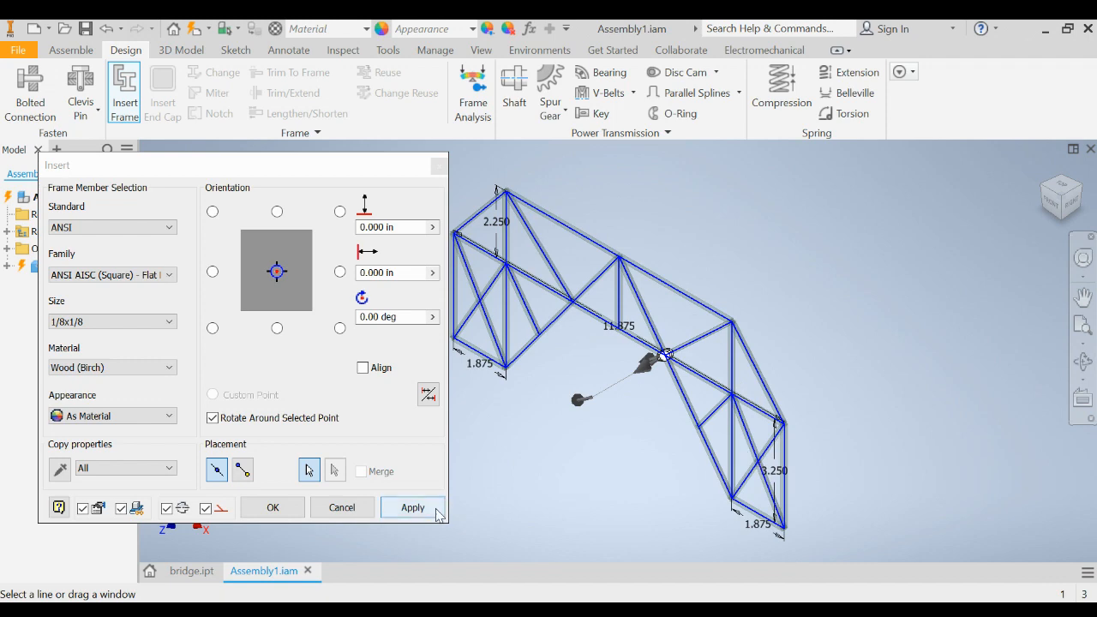
- Accept the default frame file names, apply birch 1/8x1/8 members to all sketch lines, and close
left_click(412, 507)
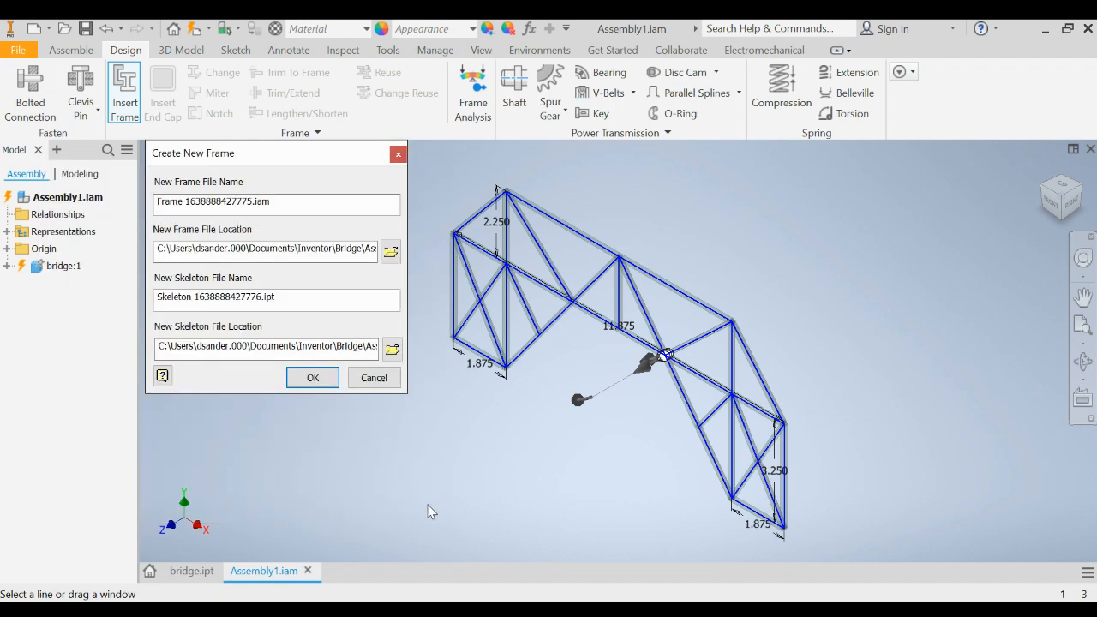
left_click(312, 377)
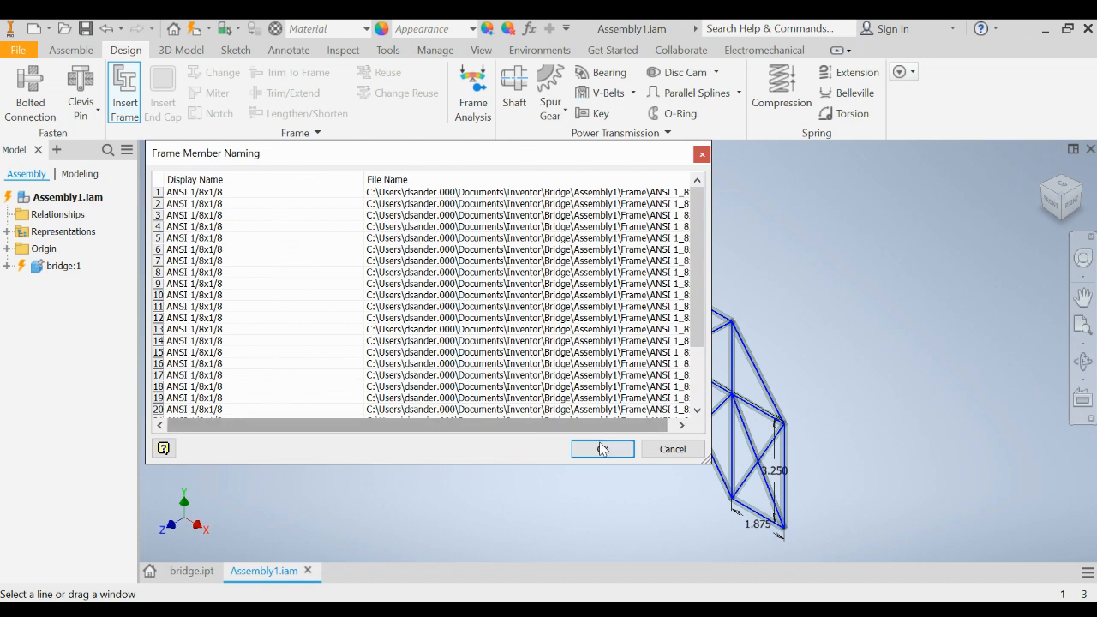
left_click(602, 448)
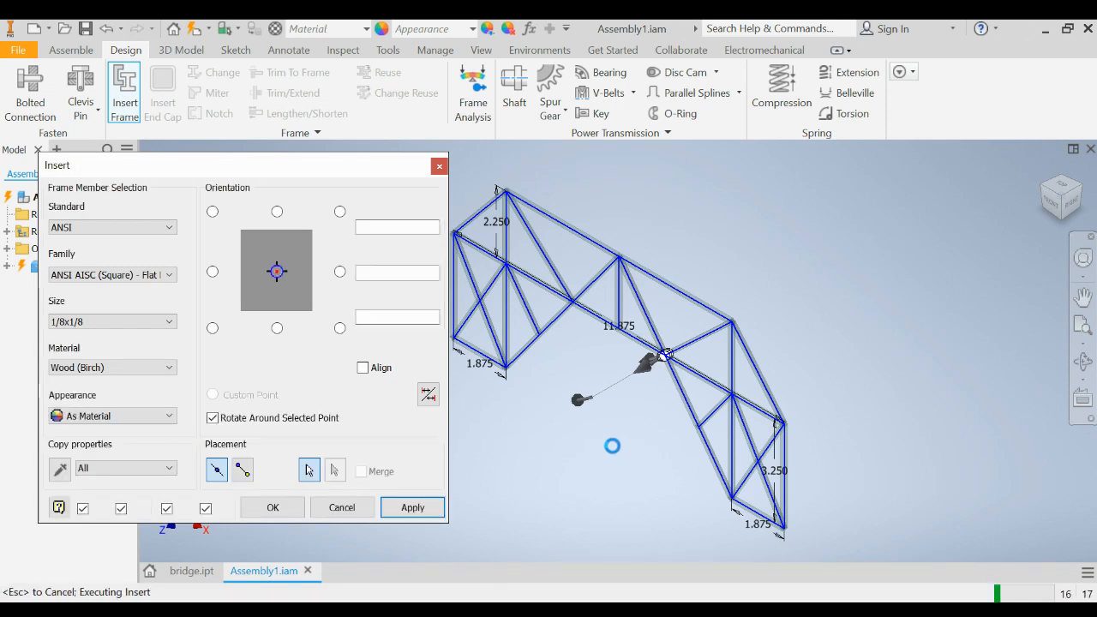
left_click(412, 508)
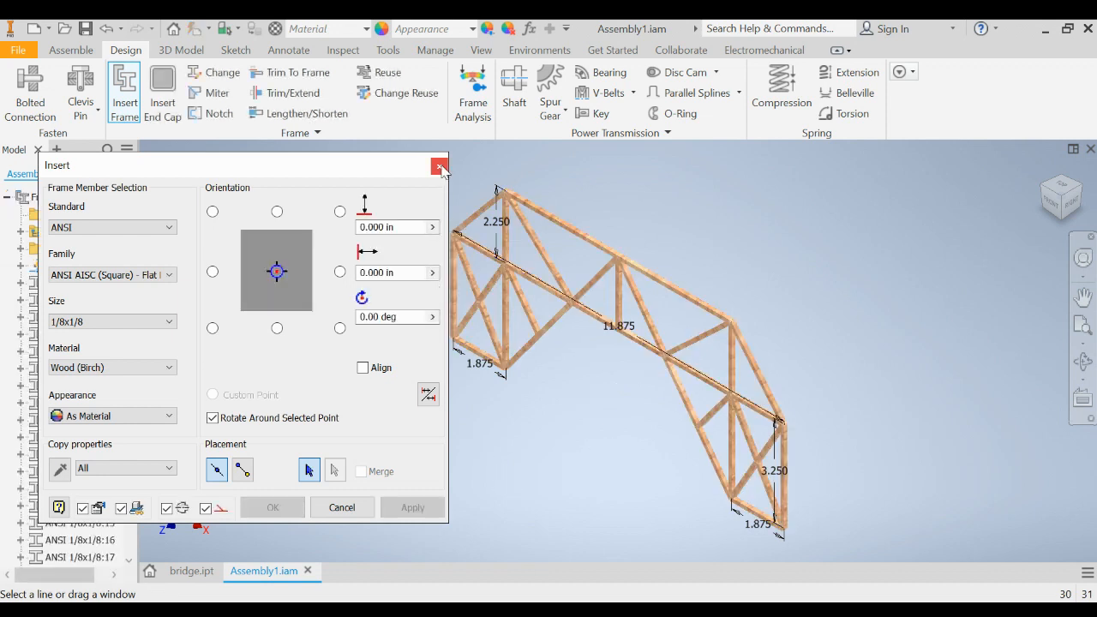
left_click(439, 165)
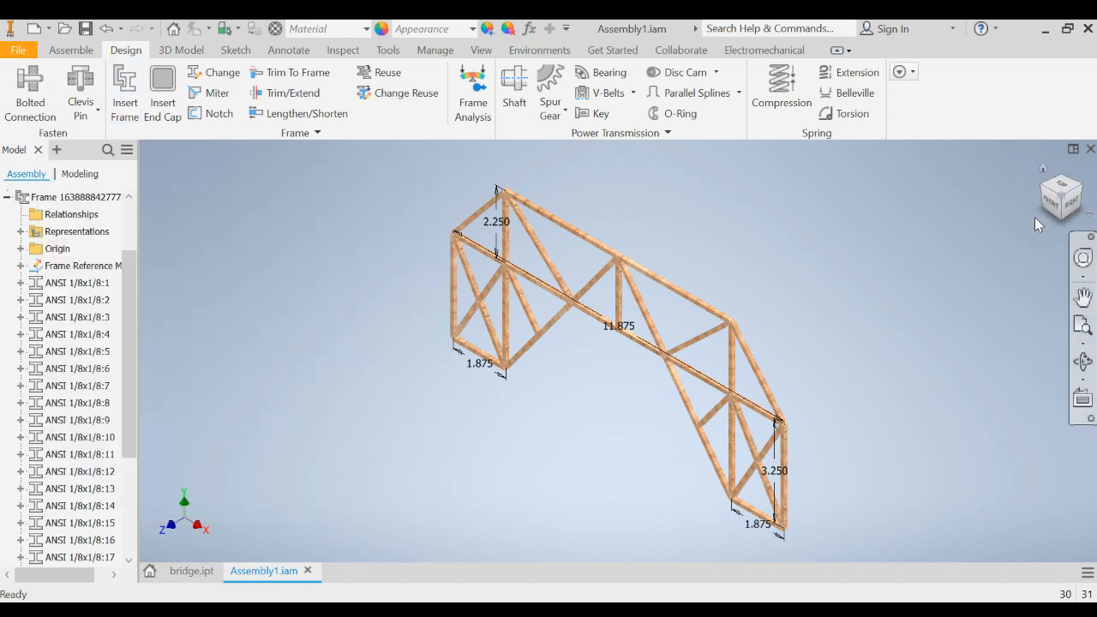
- Switch to the FRONT ViewCube view to inspect the birch truss members
left_click(1061, 196)
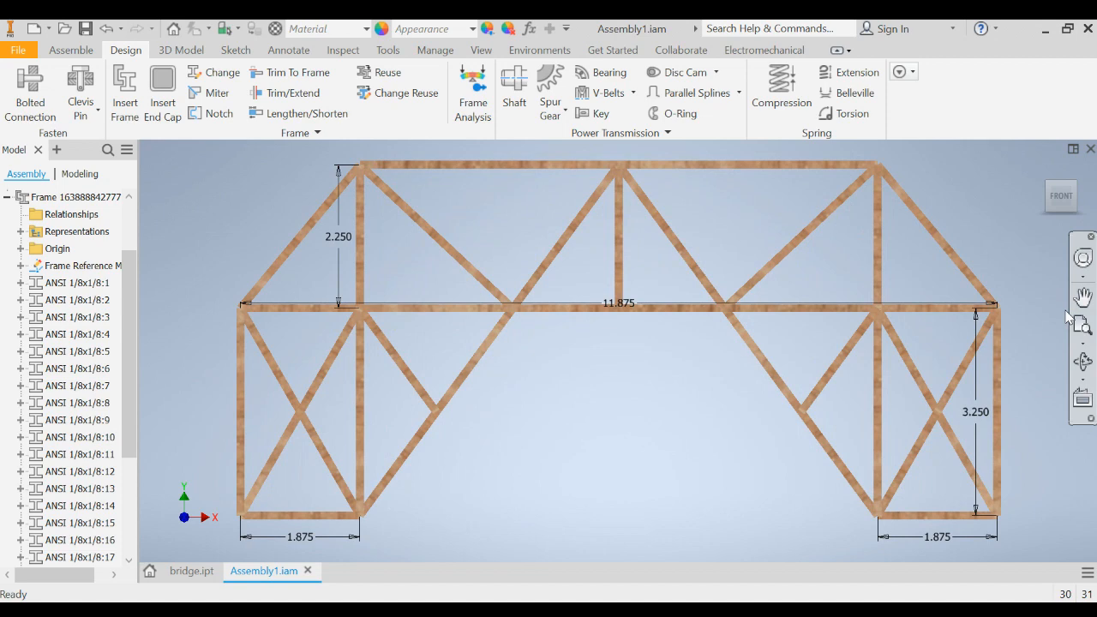
mouse_move(890, 165)
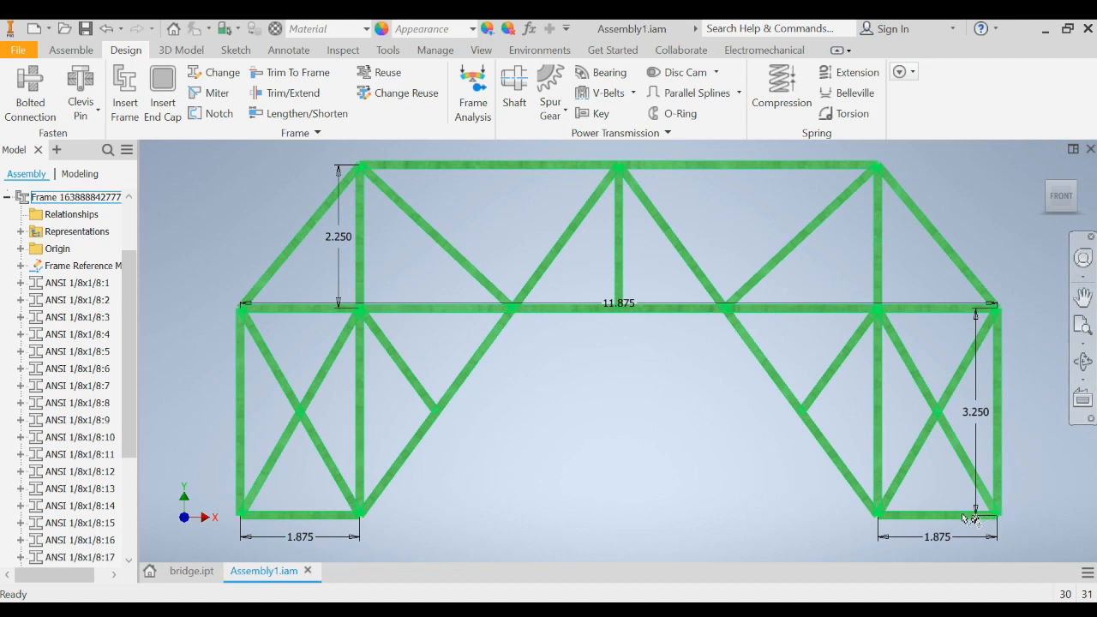
mouse_move(1003, 523)
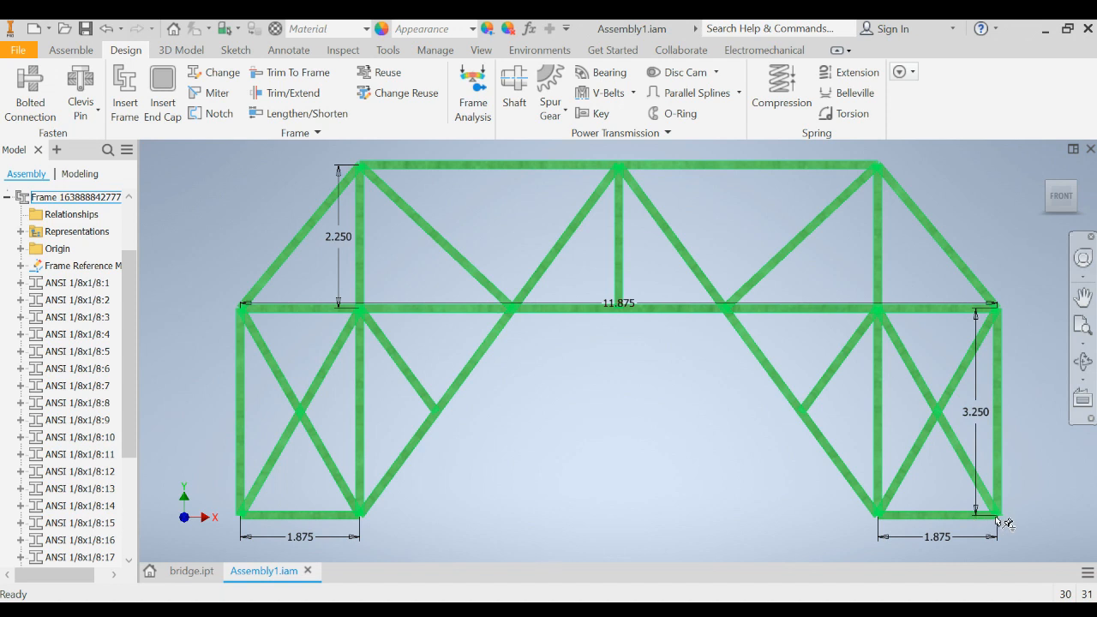
mouse_move(1004, 523)
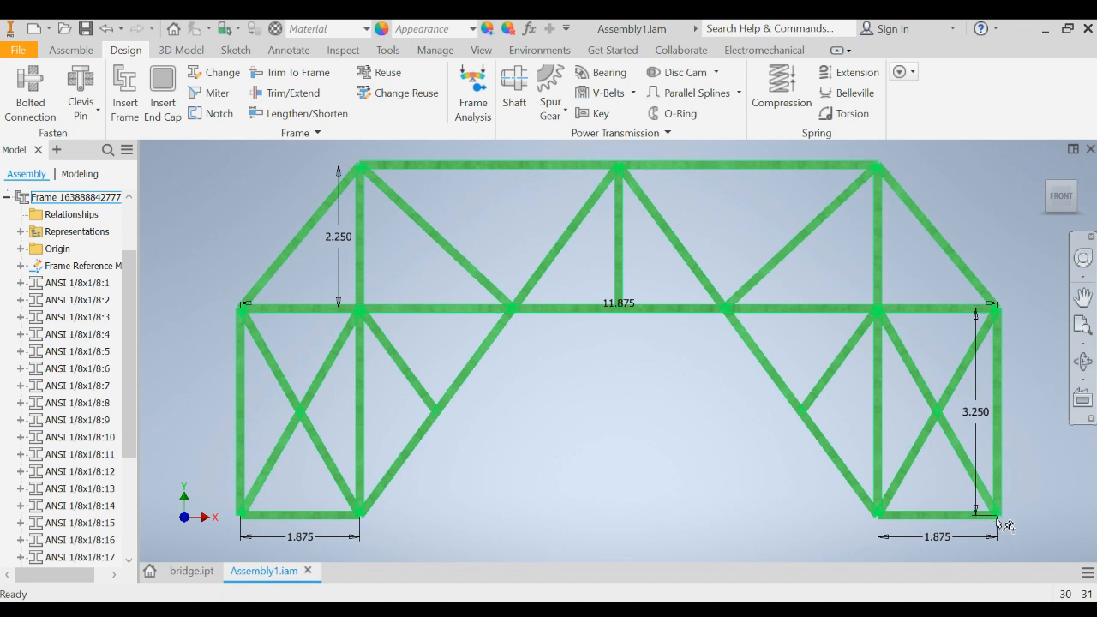
mouse_move(1005, 525)
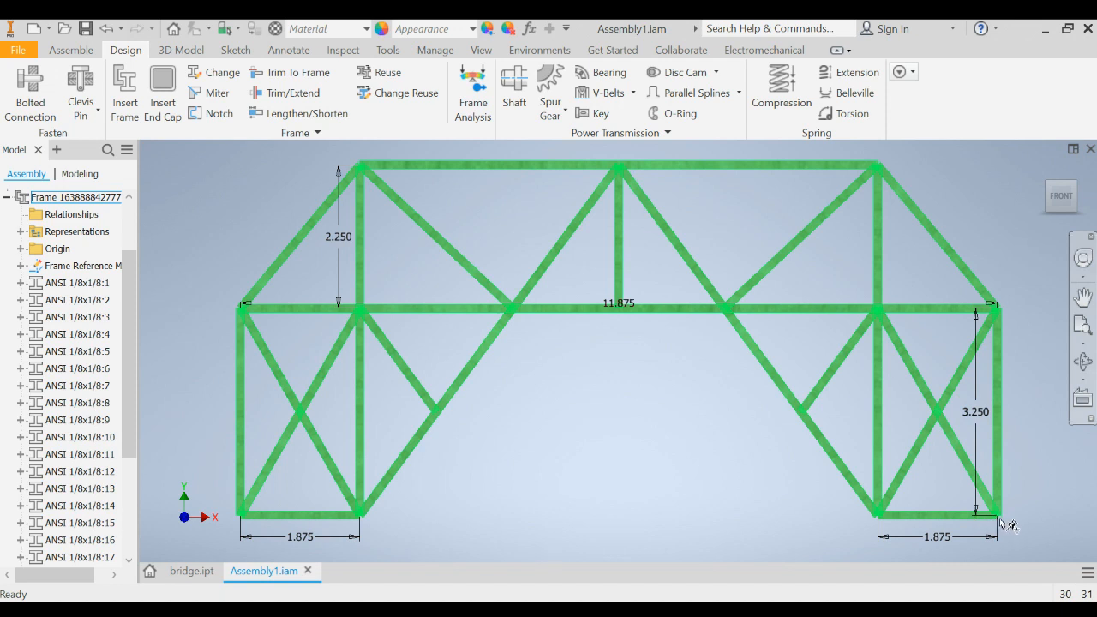
mouse_move(1003, 475)
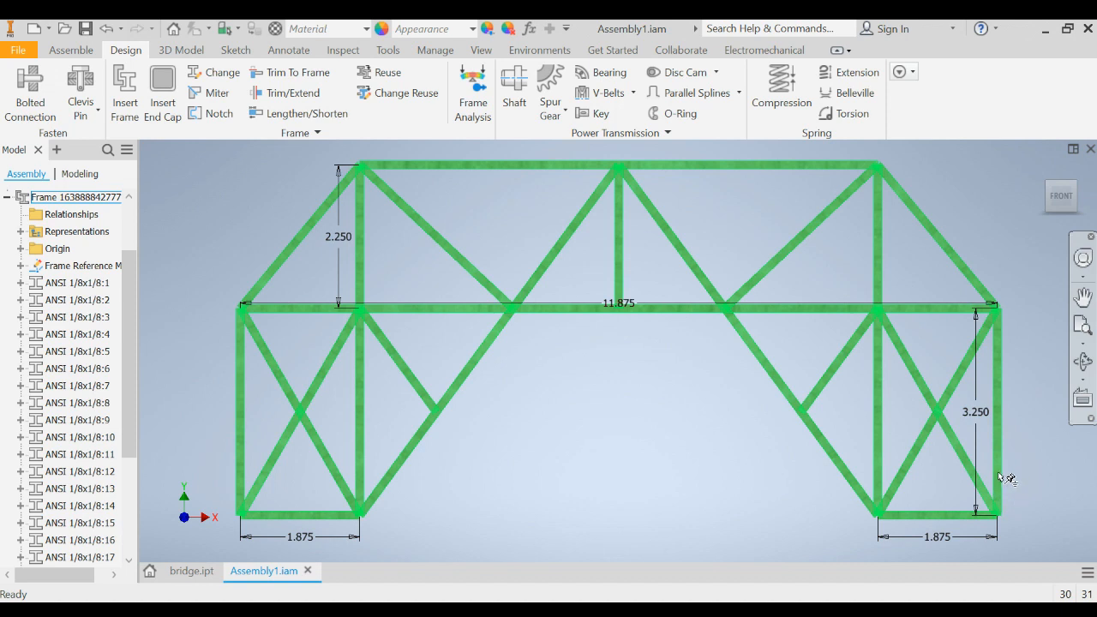
mouse_move(1010, 484)
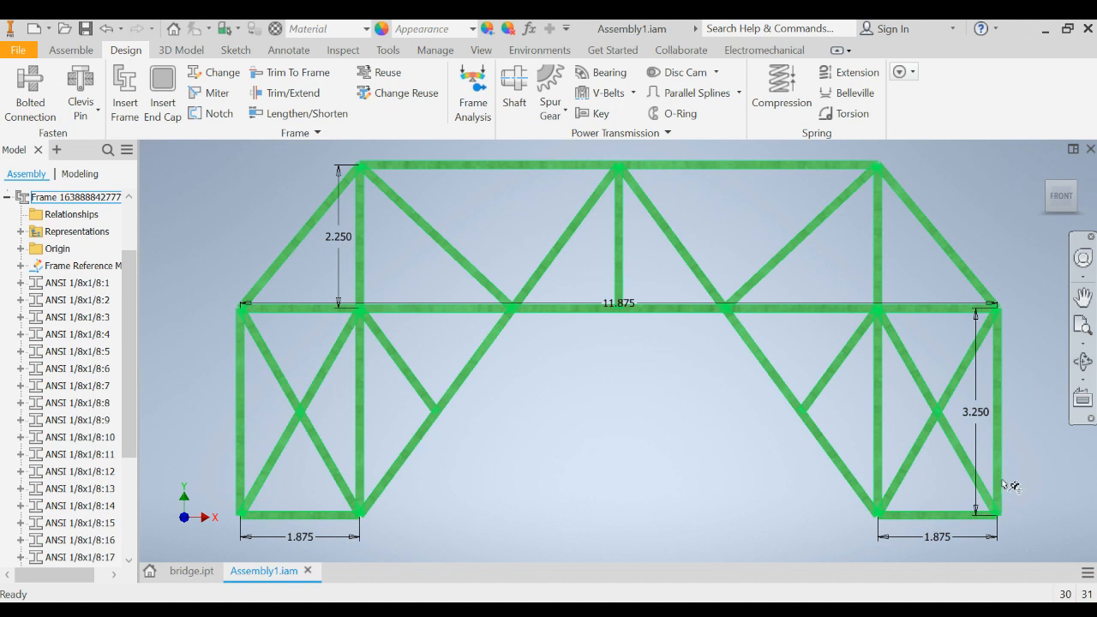
mouse_move(1010, 483)
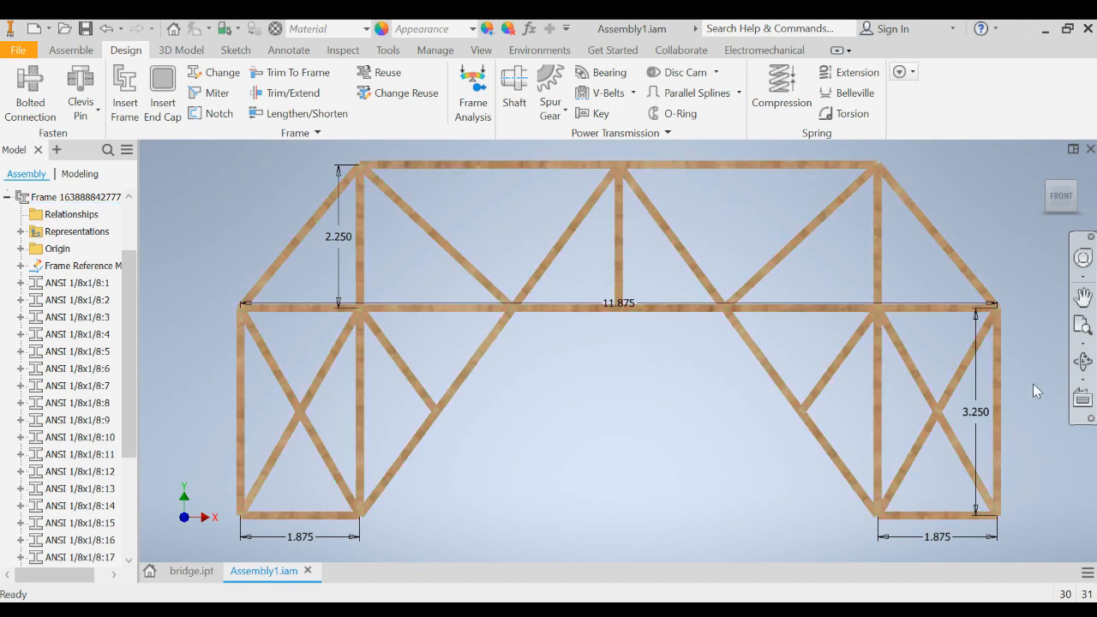
mouse_move(1031, 287)
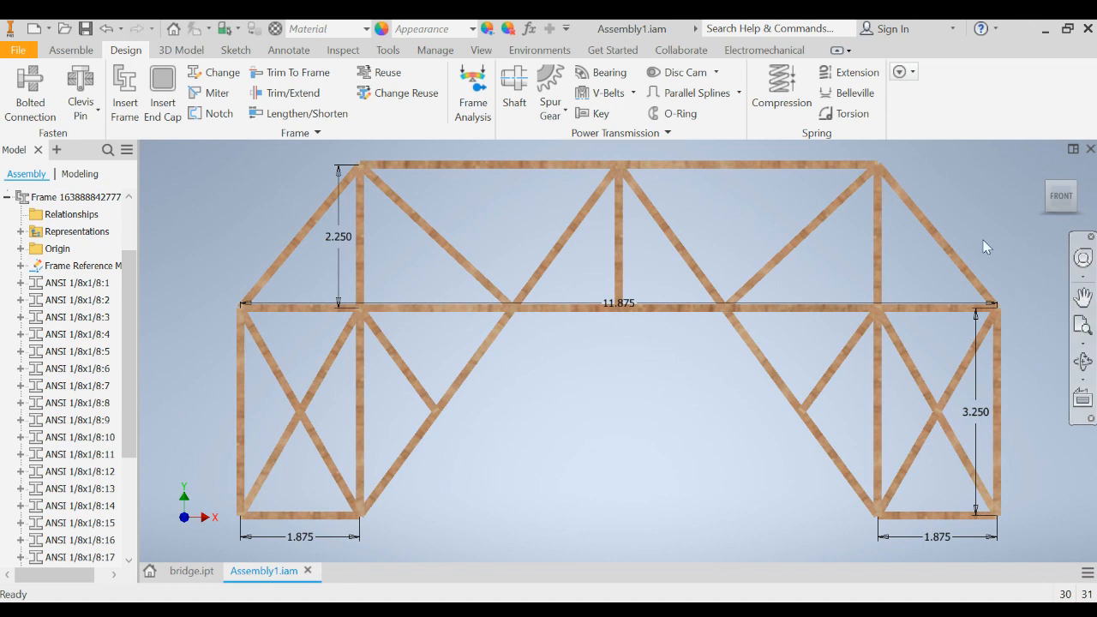
mouse_move(212, 206)
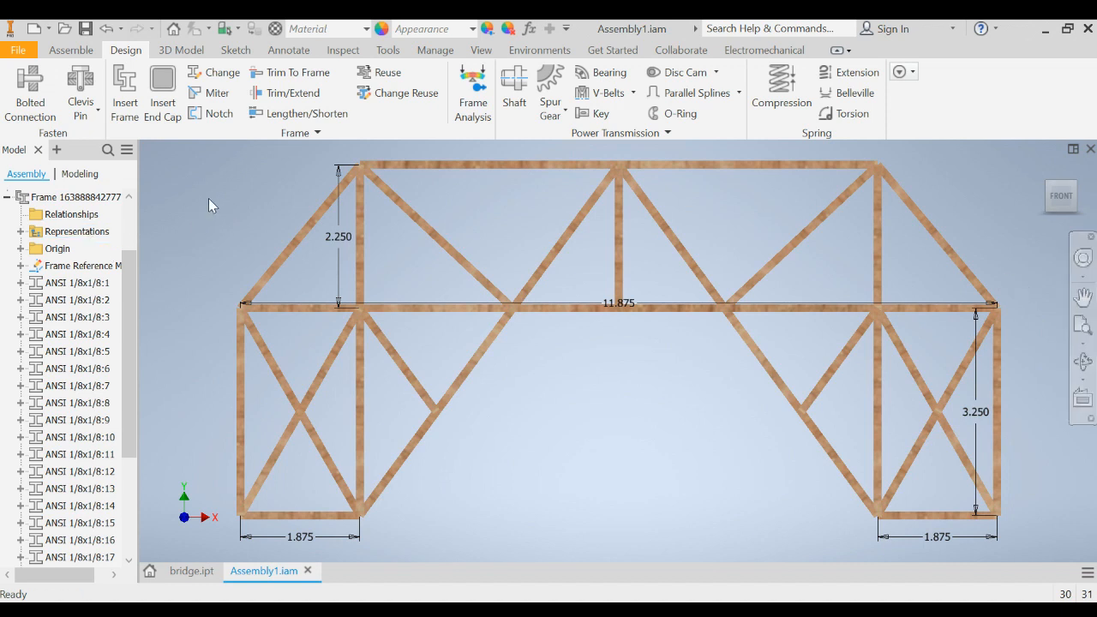
mouse_move(216, 195)
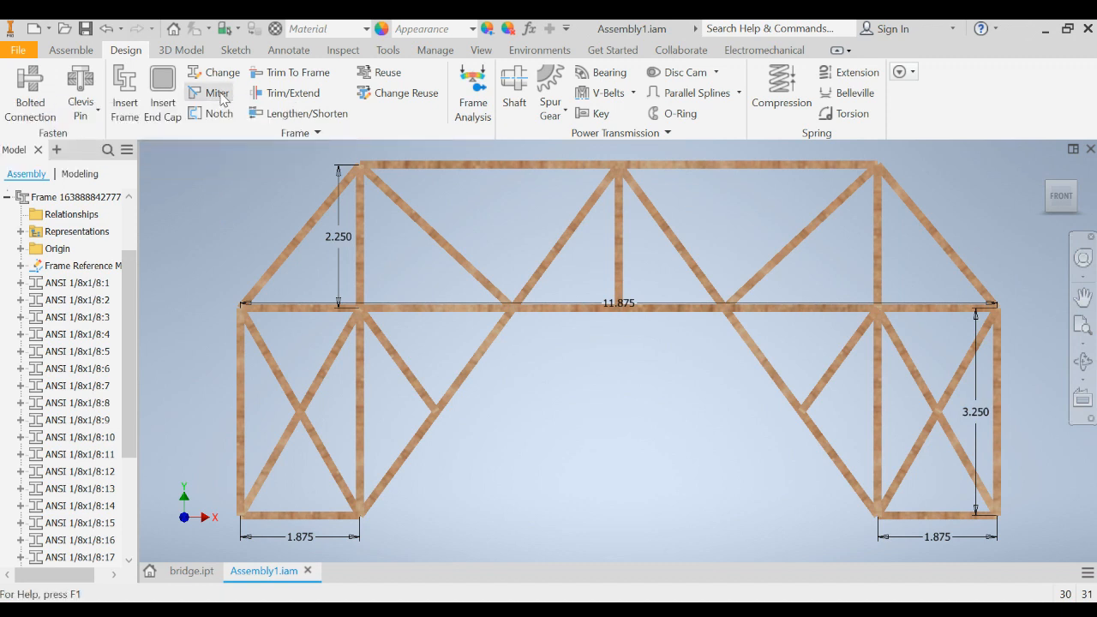
- Start a Miter and pick the left-end, upper-right, right vertical and bottom-right perimeter members
left_click(219, 93)
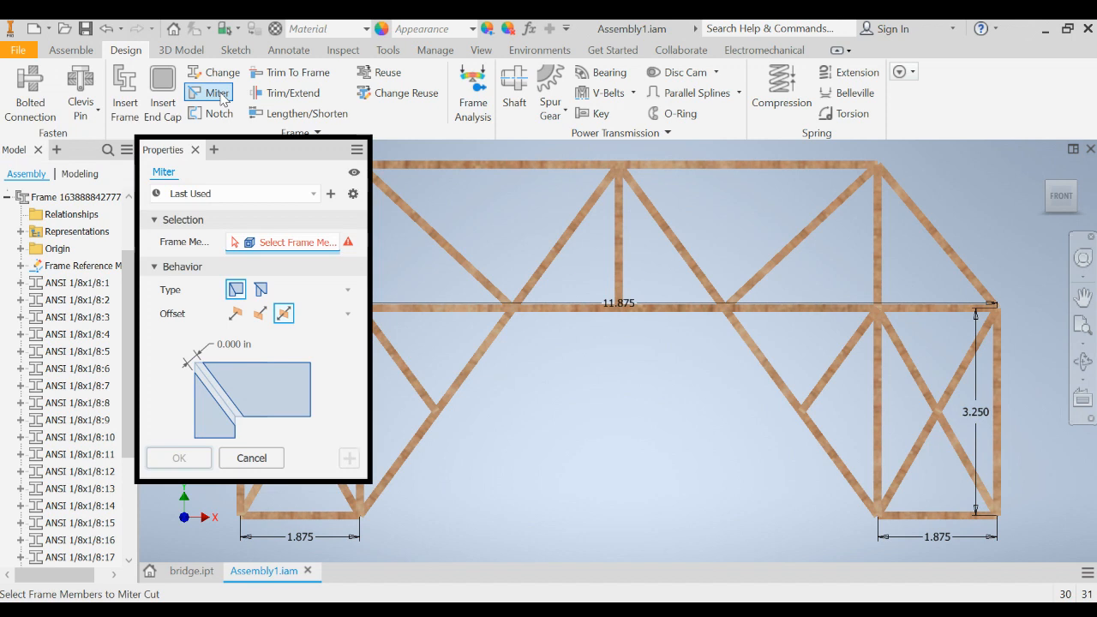
mouse_move(472, 476)
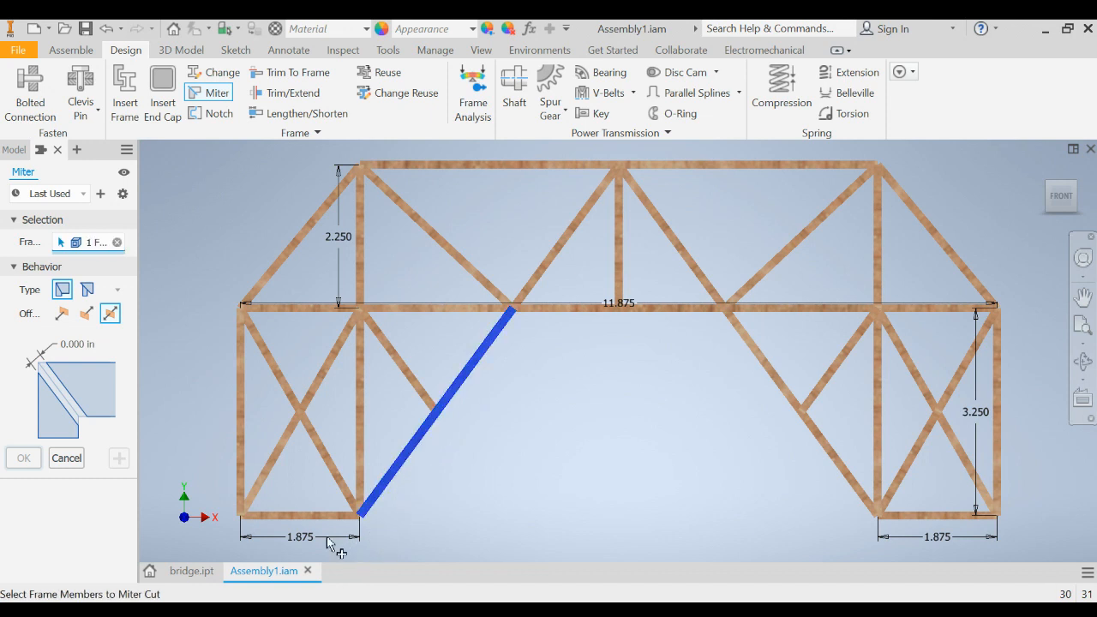
left_click(363, 530)
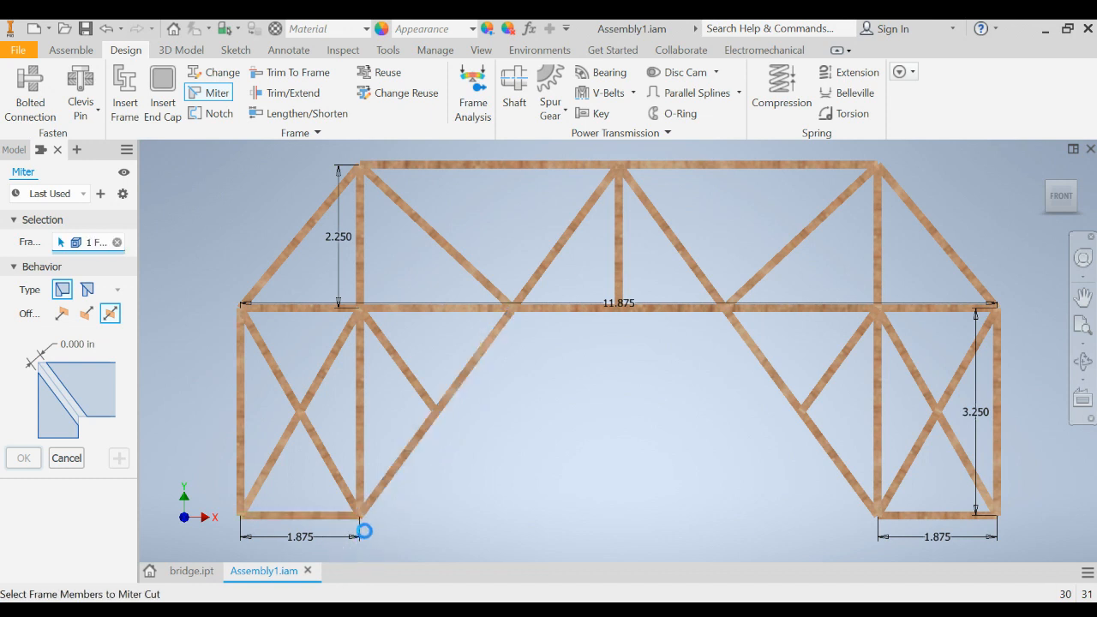
left_click(365, 519)
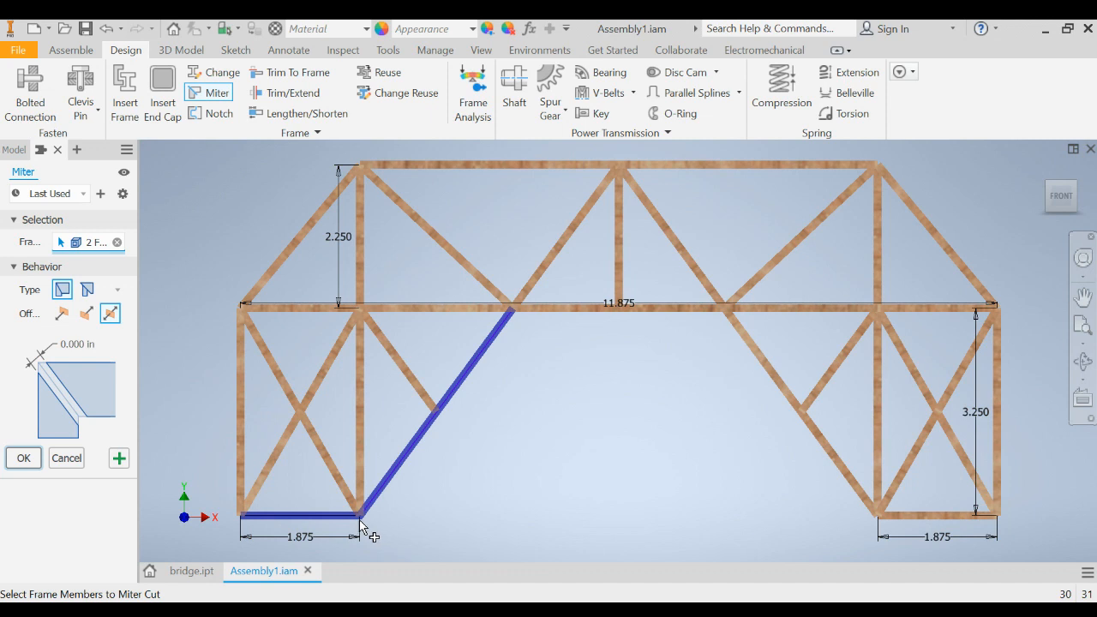
left_click(249, 515)
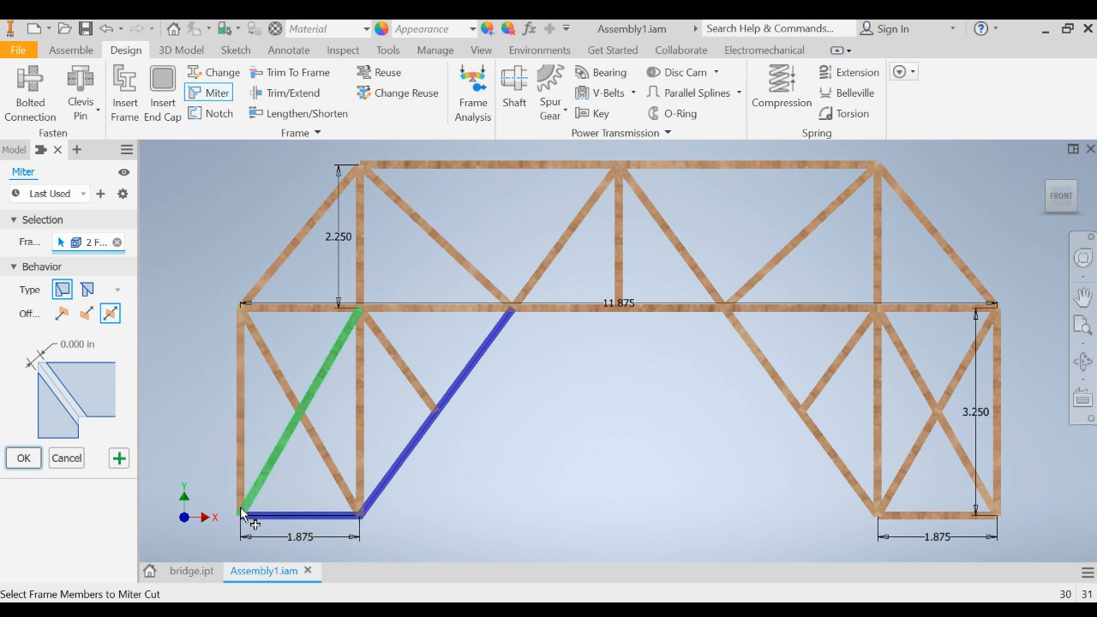
left_click(242, 403)
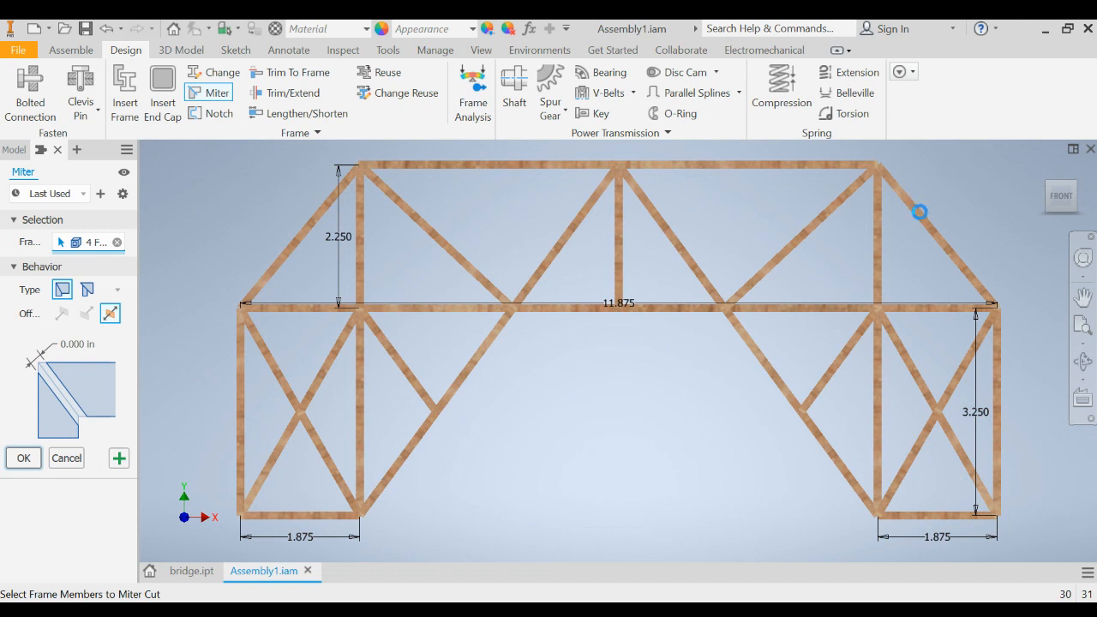
left_click(919, 212)
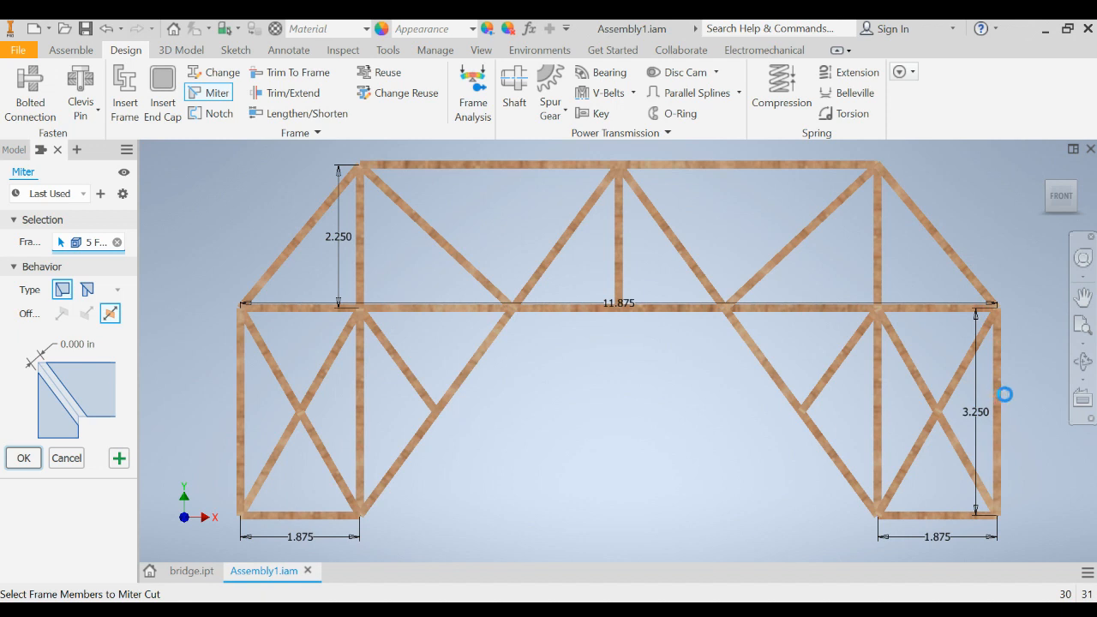
left_click(995, 411)
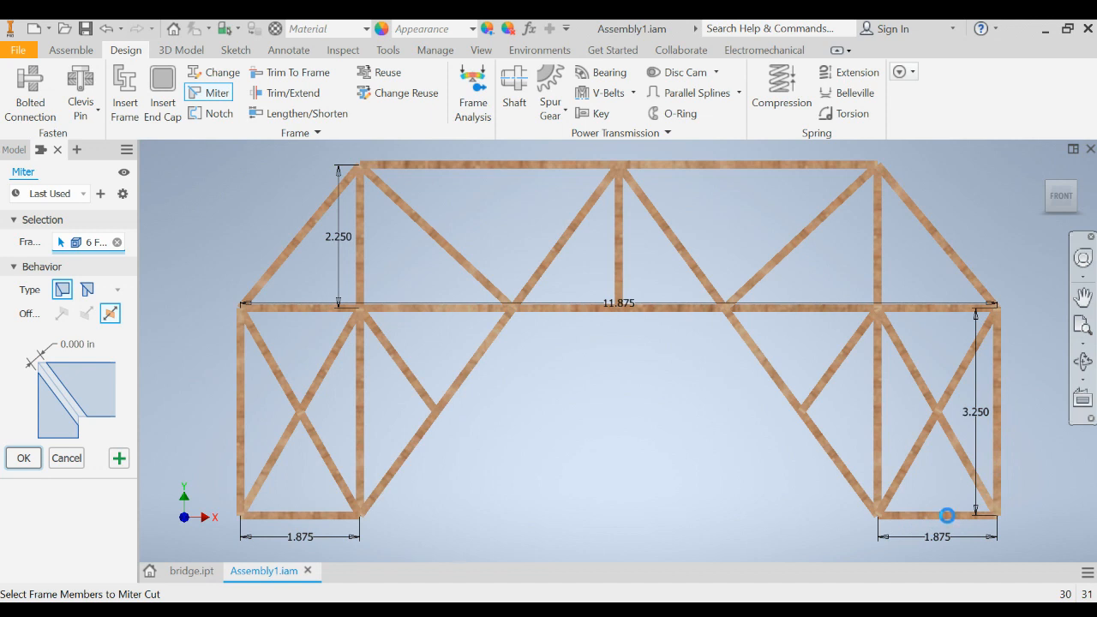
left_click(948, 515)
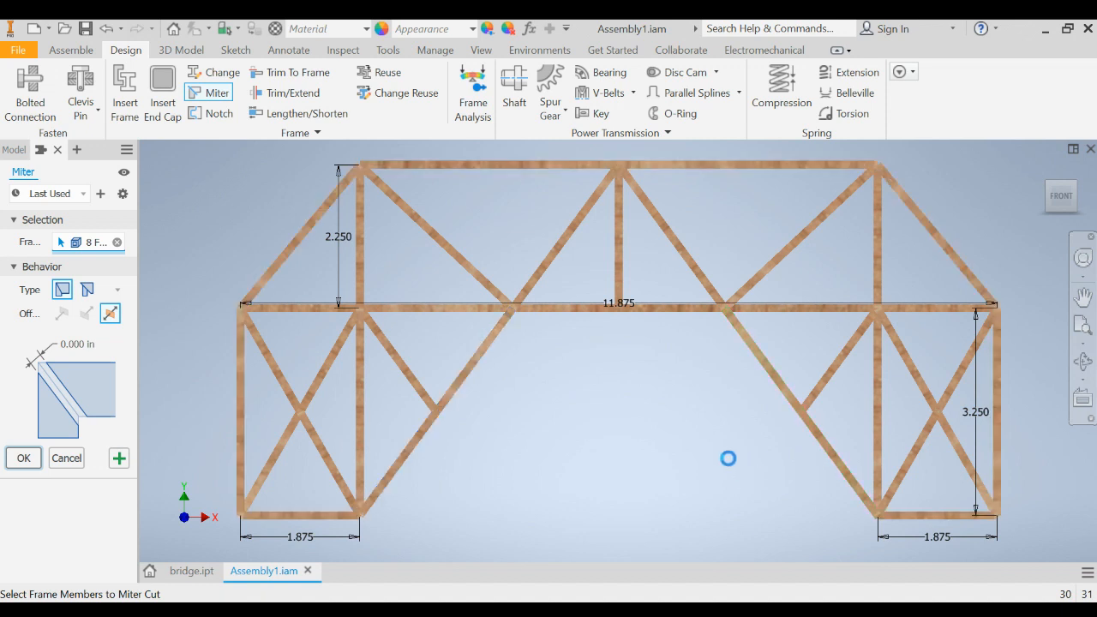
mouse_move(789, 521)
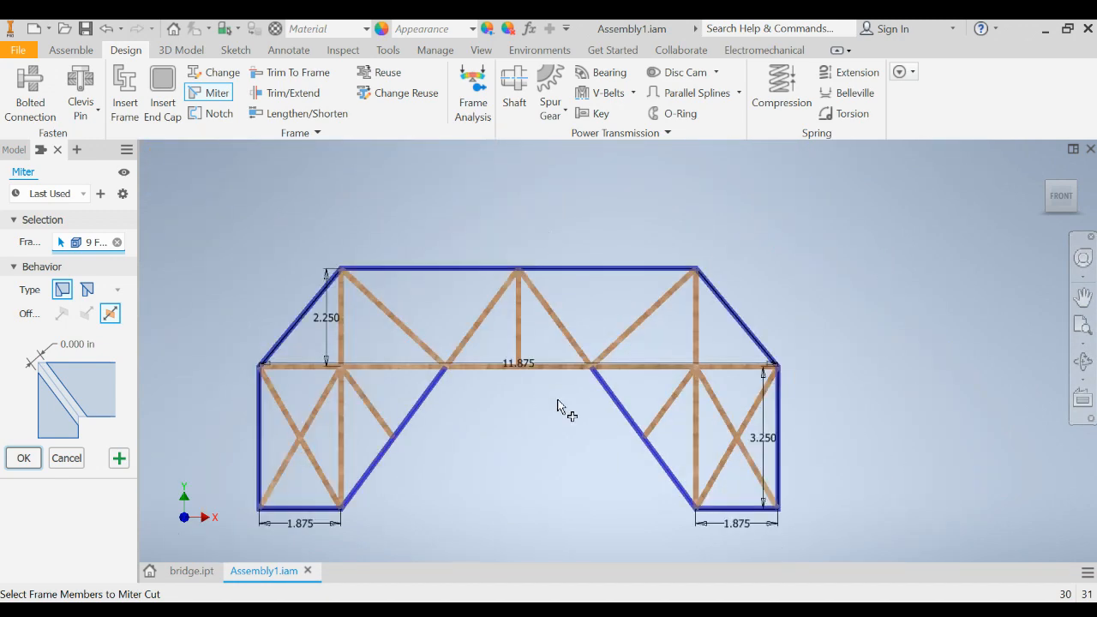
mouse_move(767, 264)
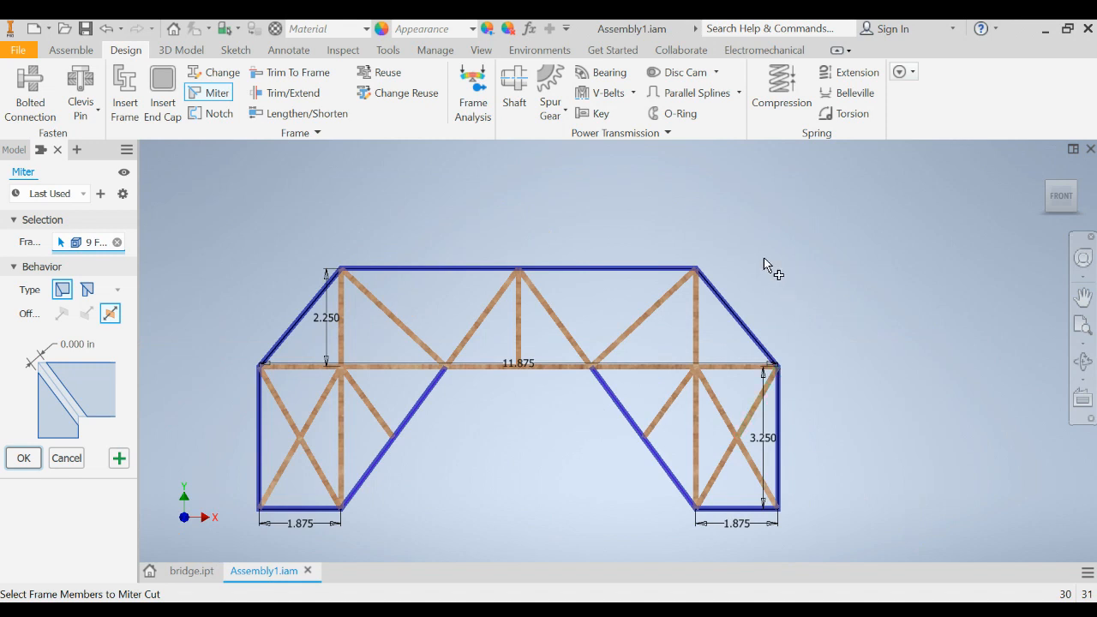
mouse_move(785, 266)
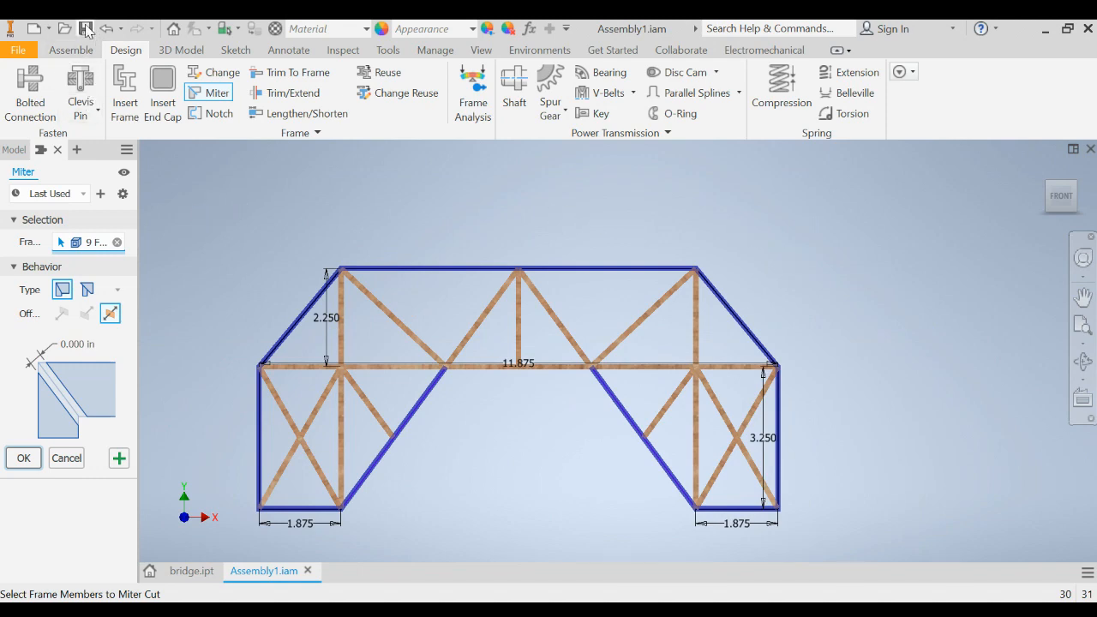
- Save the assembly, confirming Yes to All for the dependent frame files
left_click(84, 28)
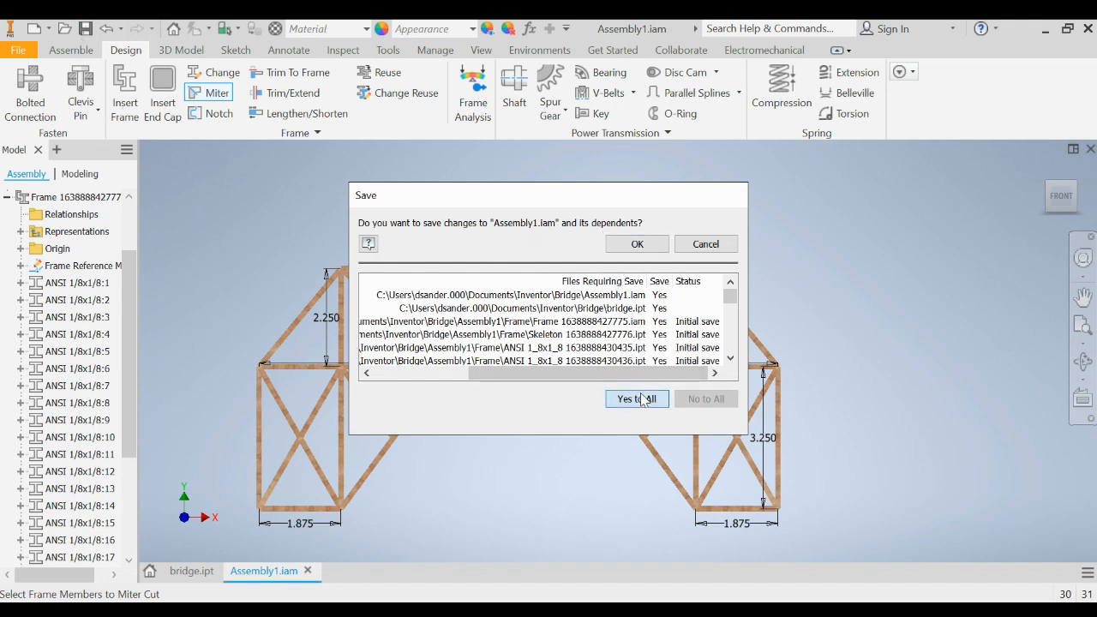
left_click(637, 399)
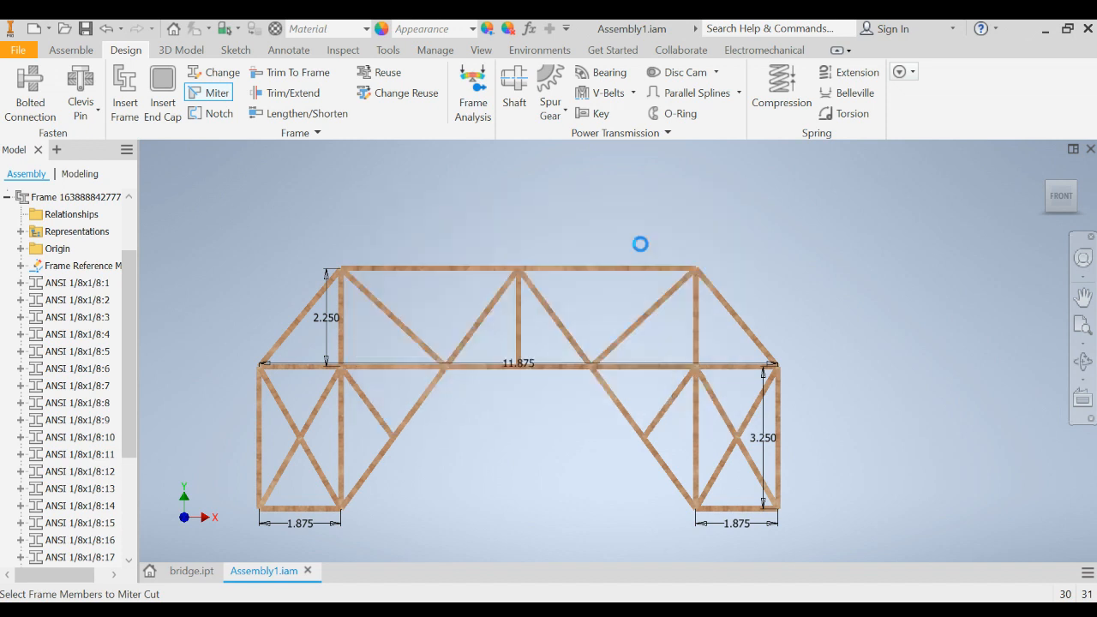